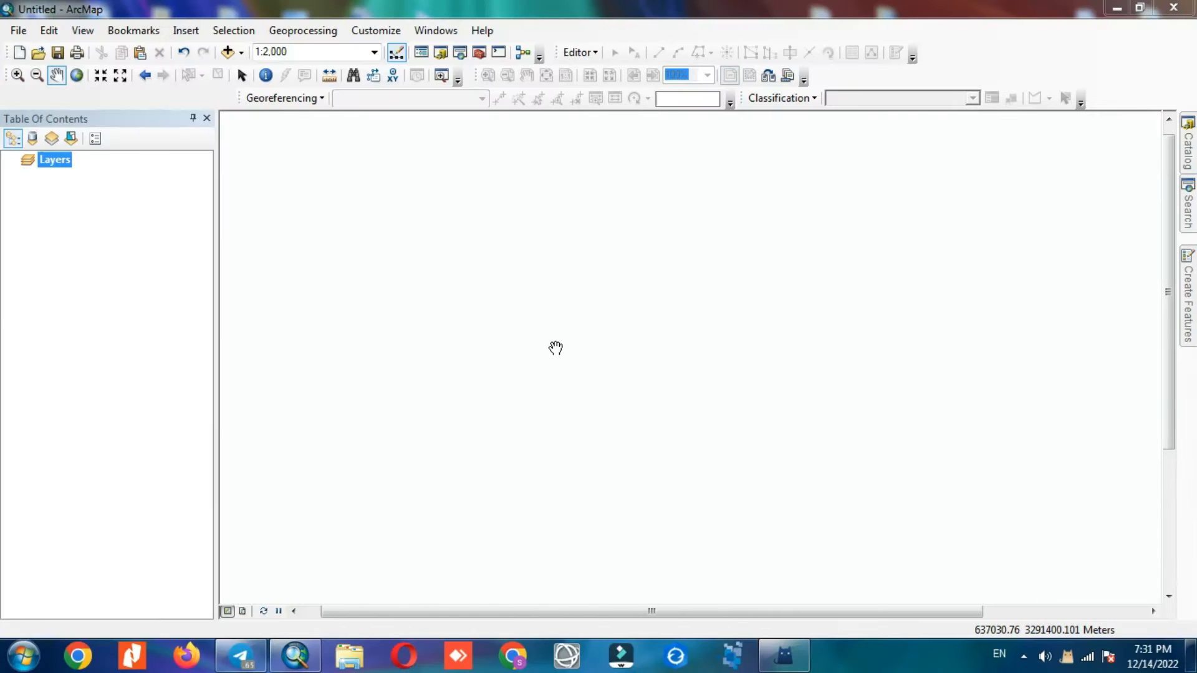
Add the tif1.tif satellite image from the folder to the map via Add Data
left_click(838, 654)
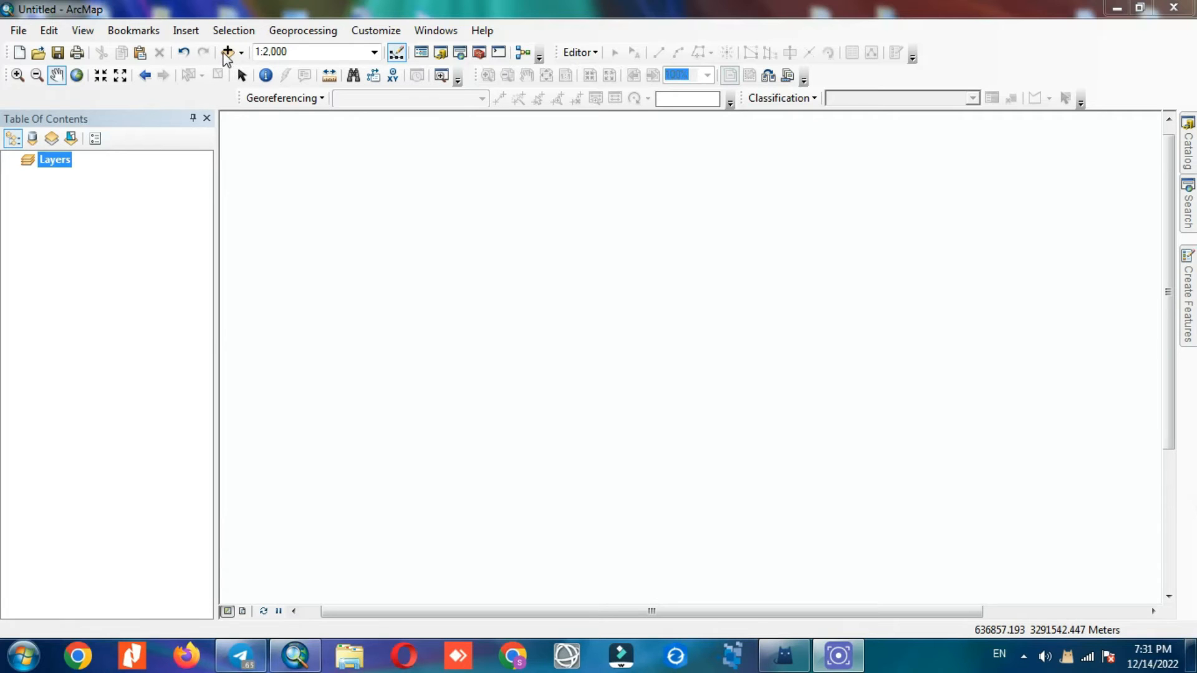
left_click(227, 53)
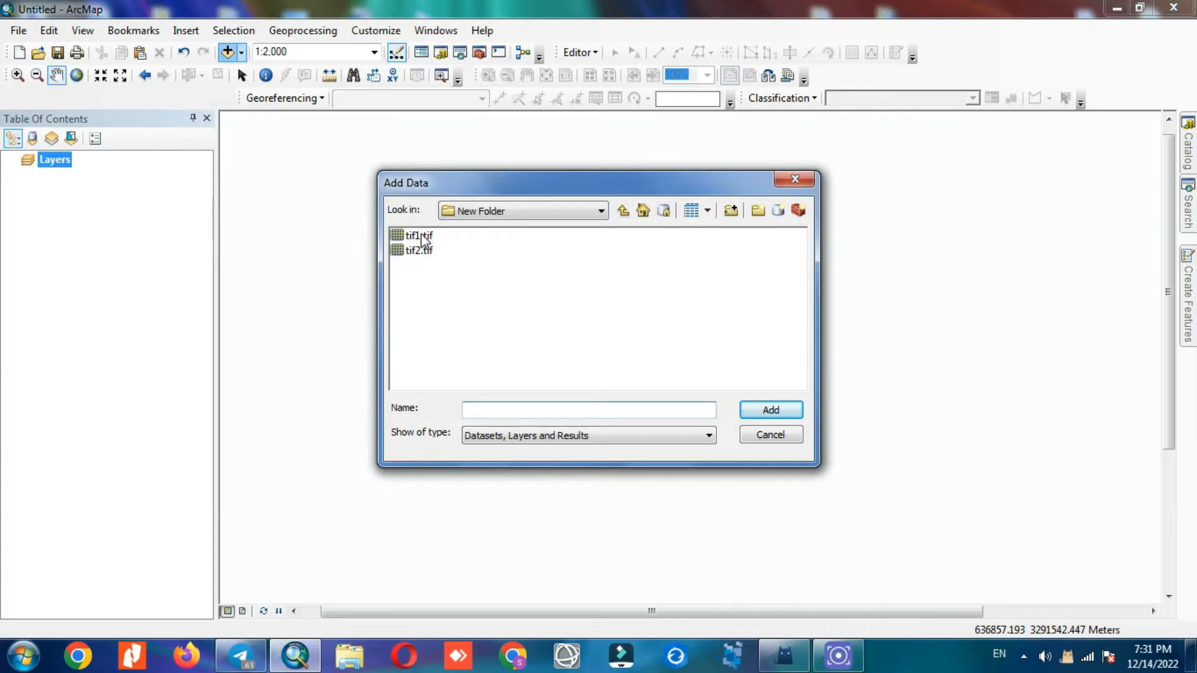
left_click(419, 236)
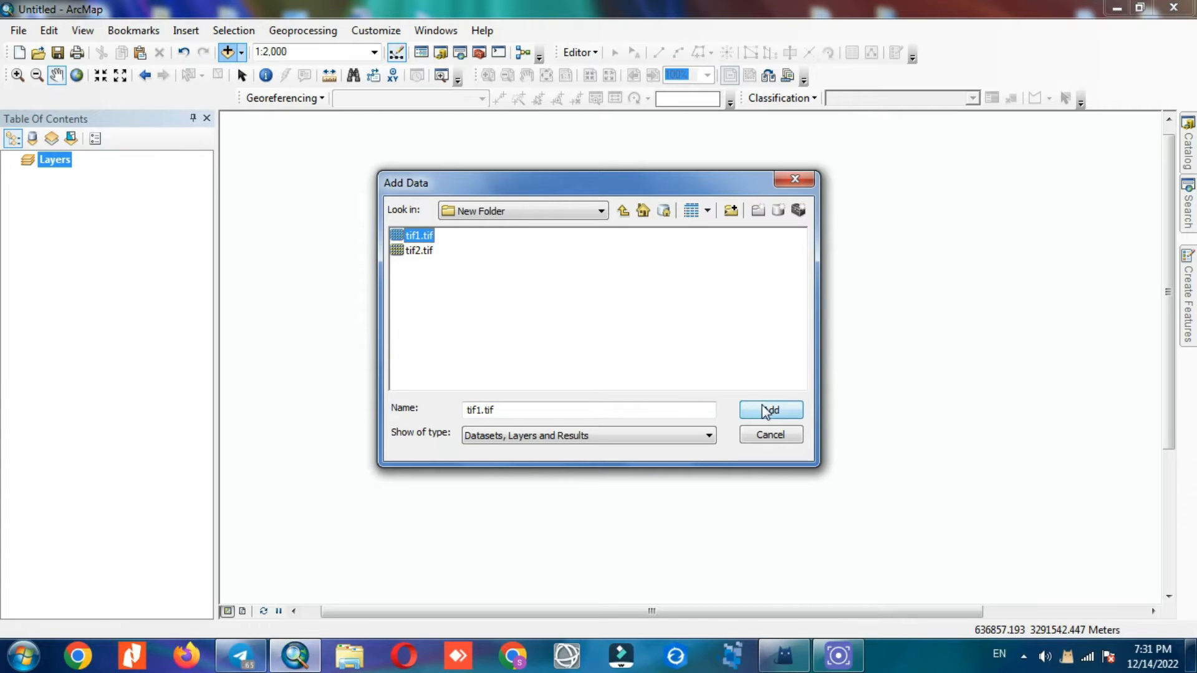
left_click(770, 410)
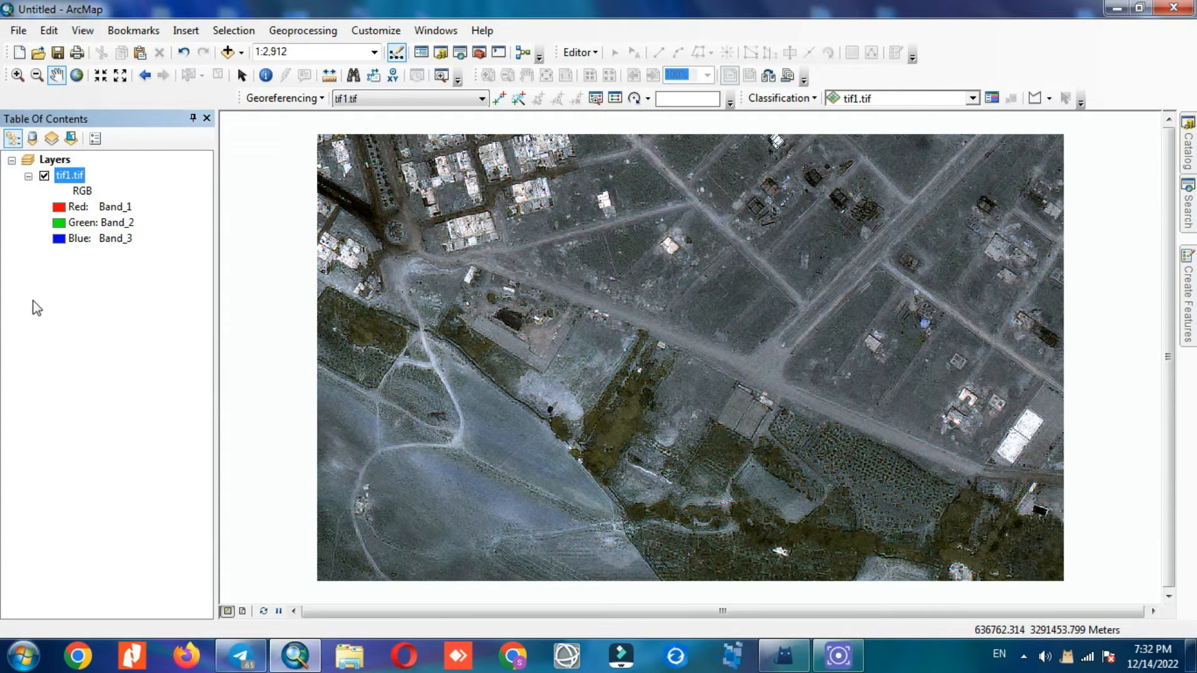
View tif1.tif's Source properties and highlight its 0.3972726 cell size
right_click(67, 174)
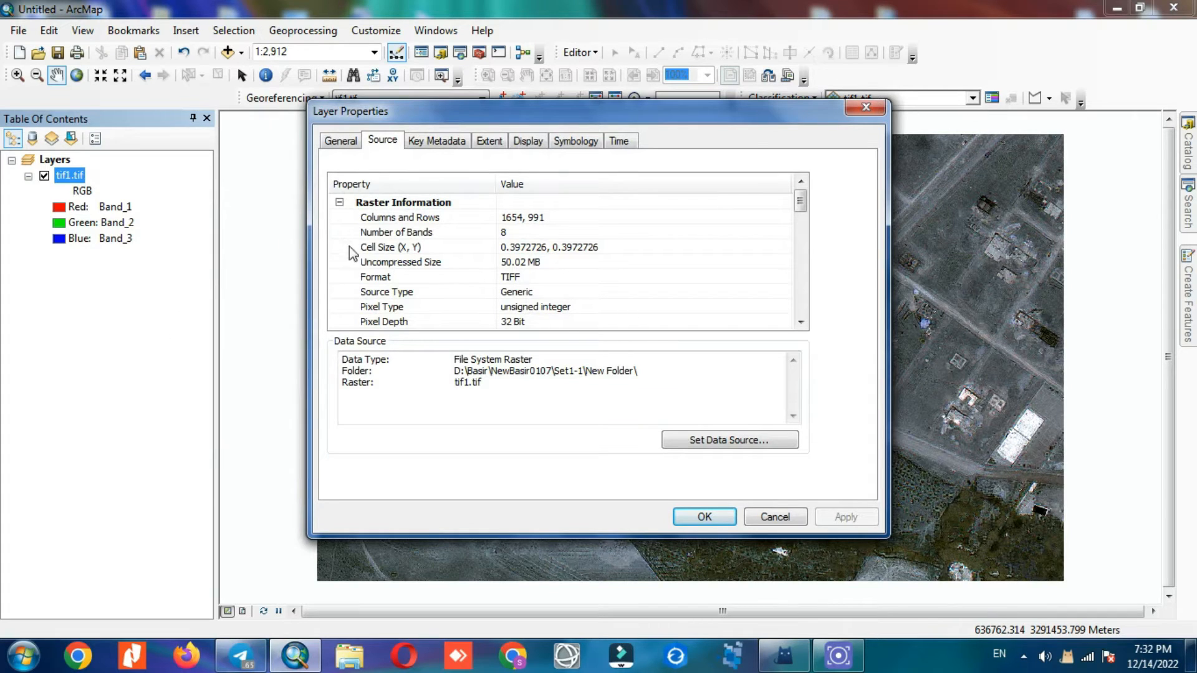
scroll("down", 3)
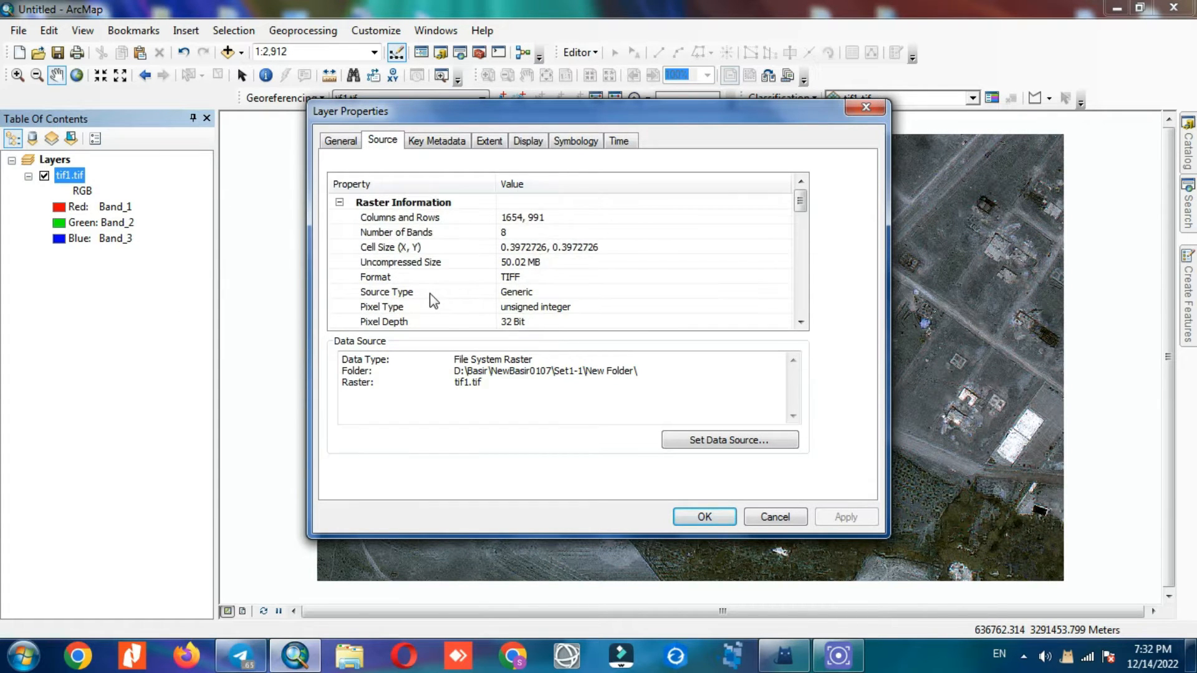
left_click(609, 247)
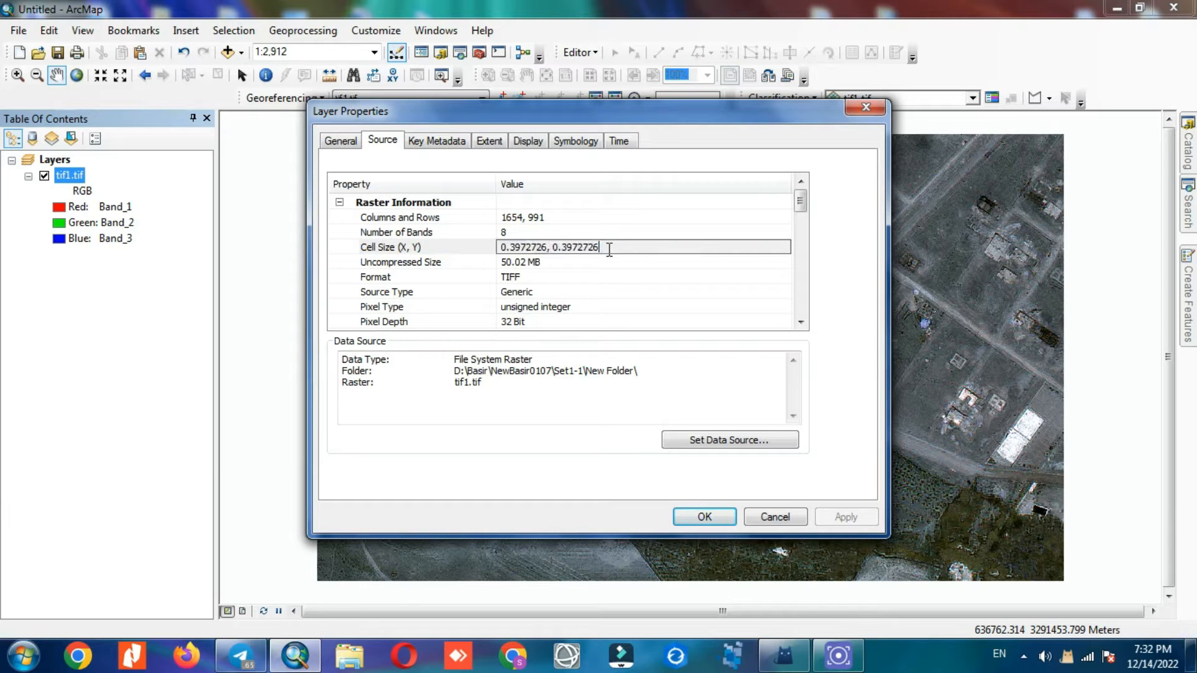
triple_click(549, 247)
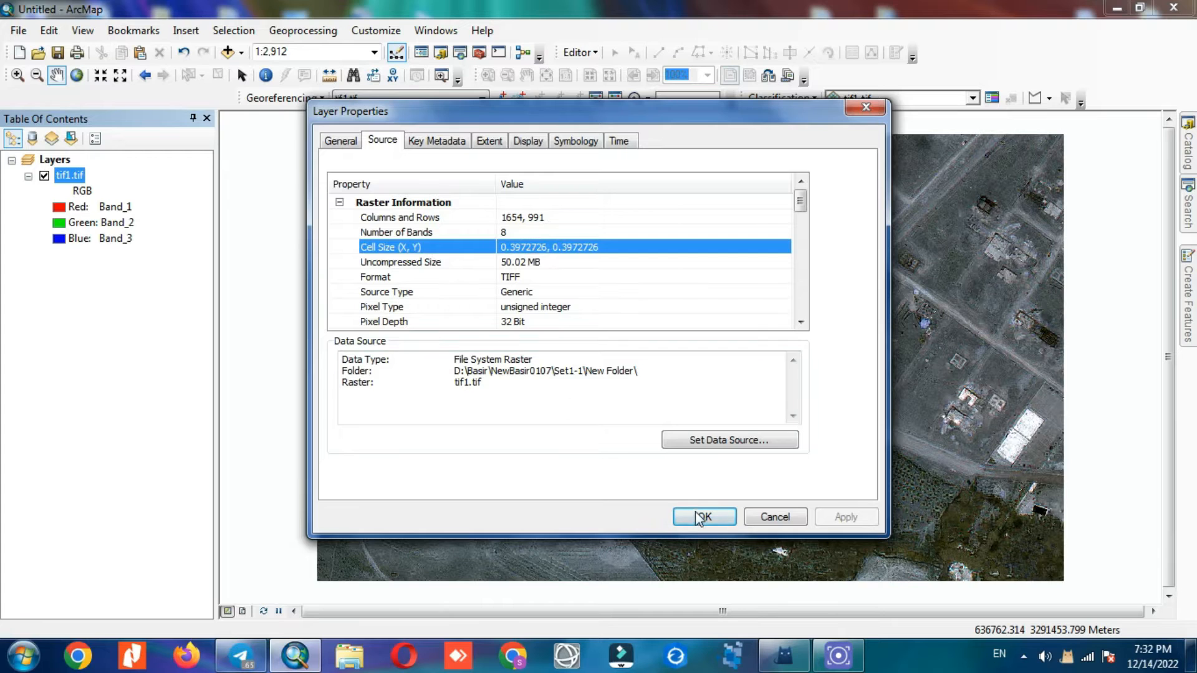
left_click(702, 516)
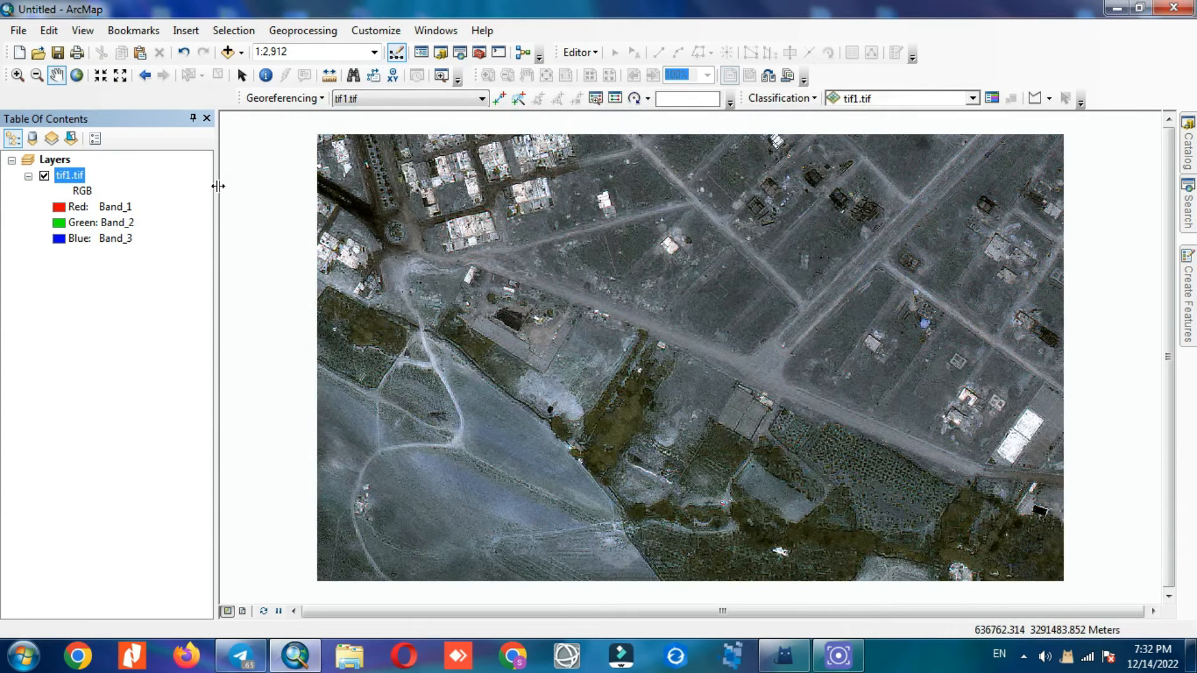
Reopen the Layer Properties of tif1.tif from its context menu
right_click(67, 174)
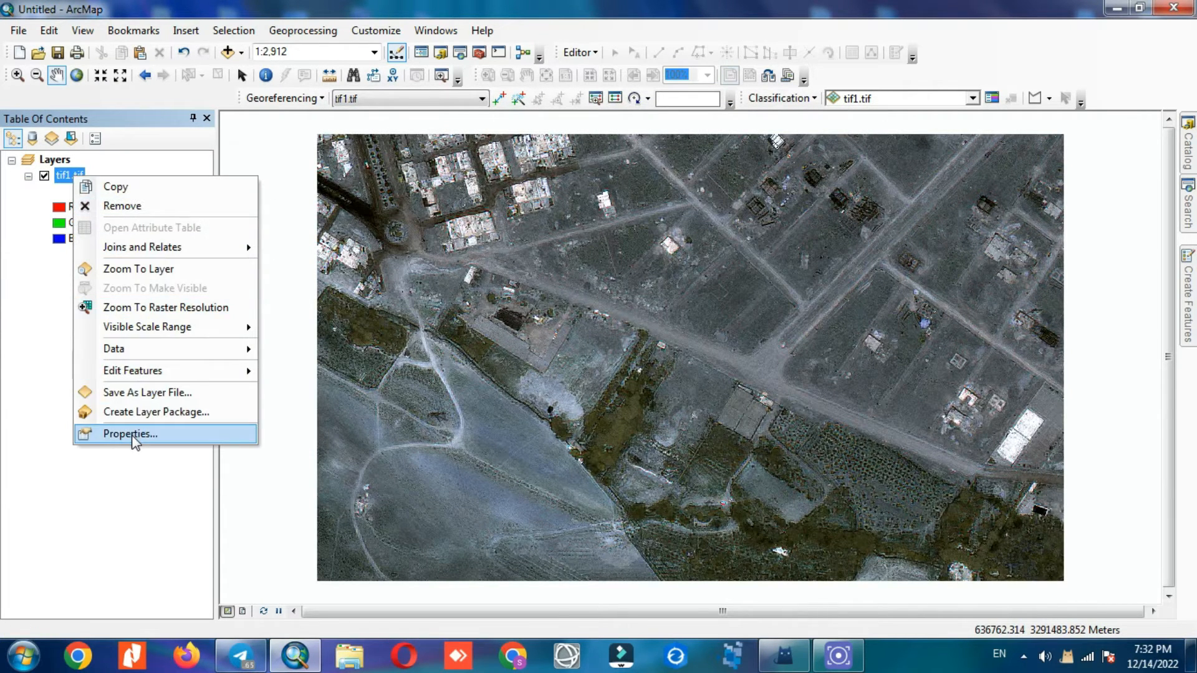
left_click(128, 434)
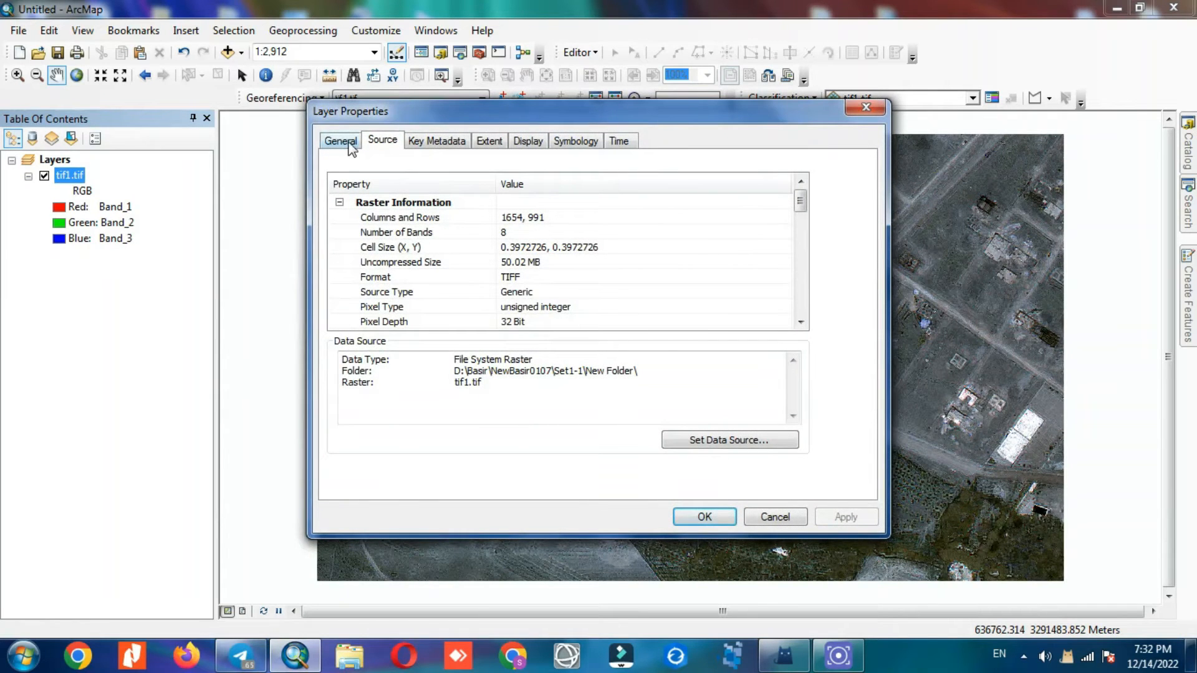
Set tif1.tif symbology to Red Band_4, Green Band_3, Blue Band_2 and apply it
left_click(575, 140)
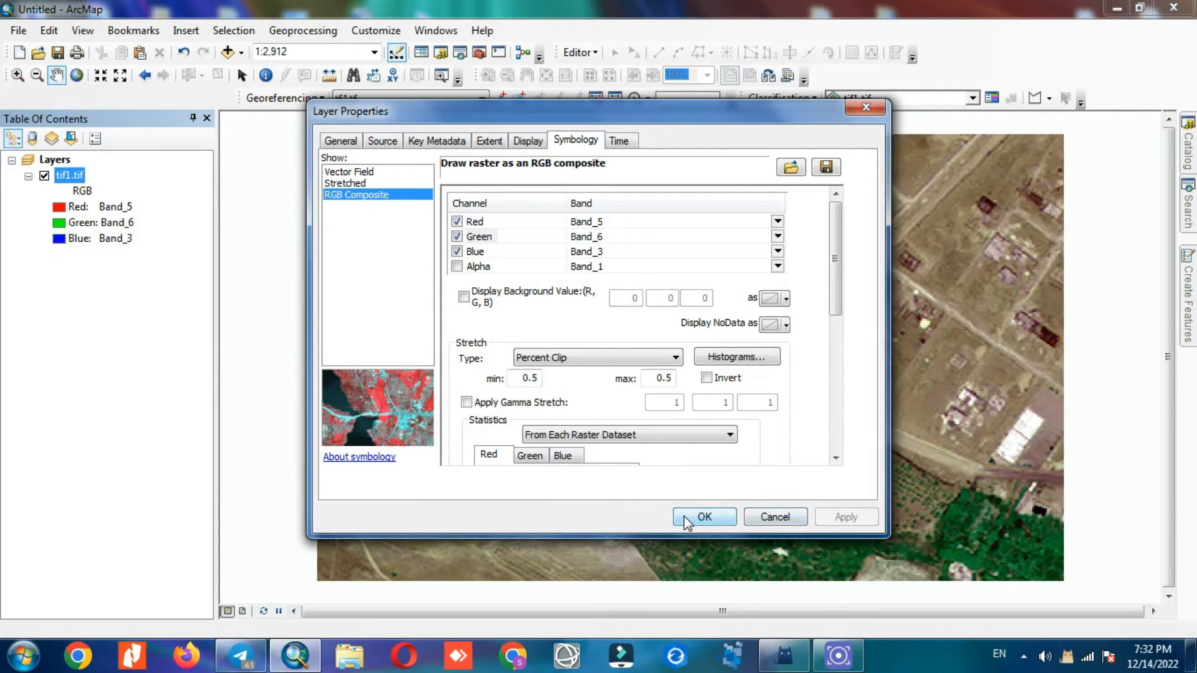
left_click(776, 222)
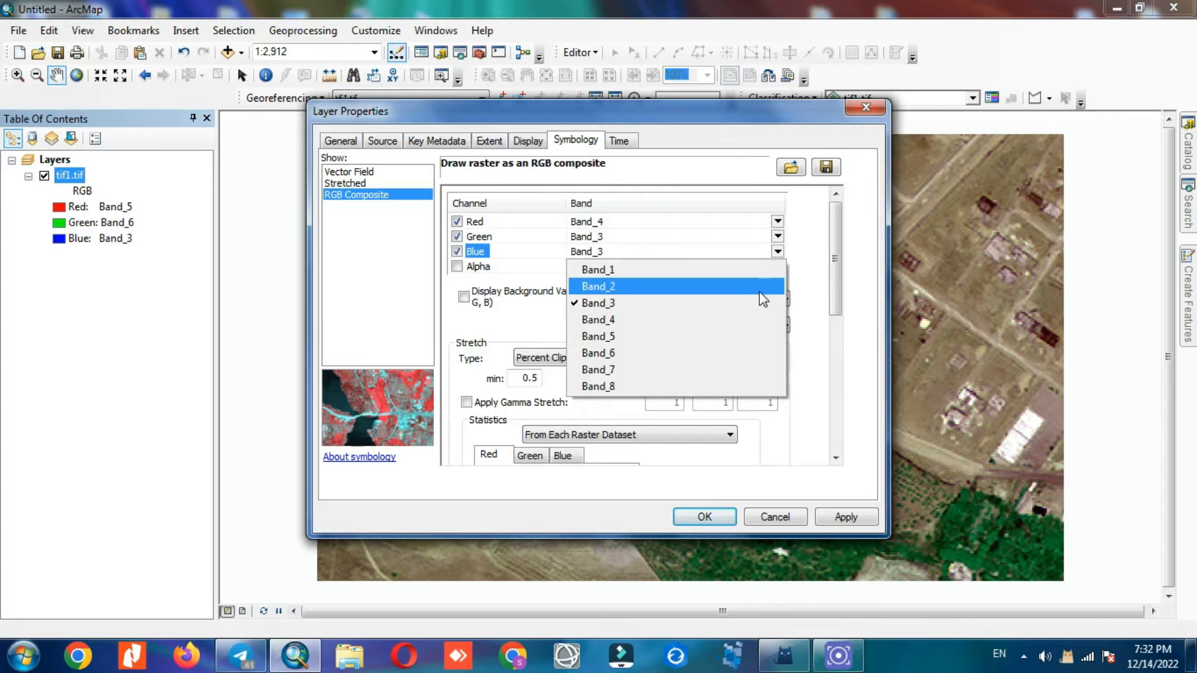
left_click(598, 287)
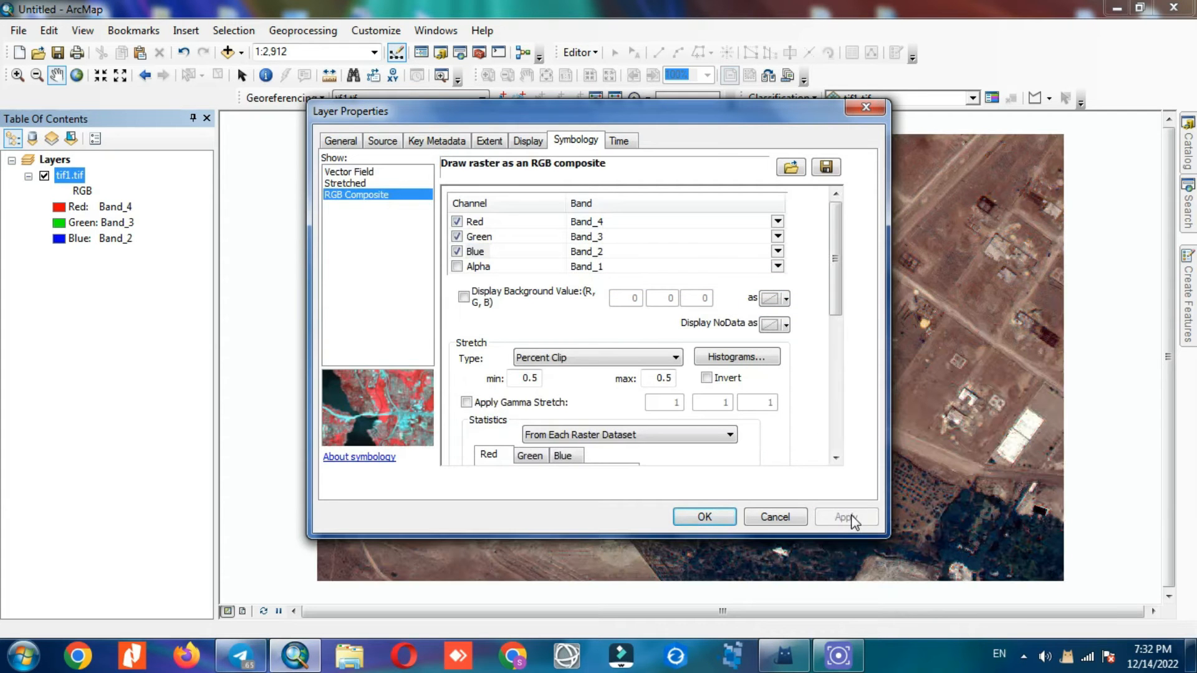
left_click(703, 516)
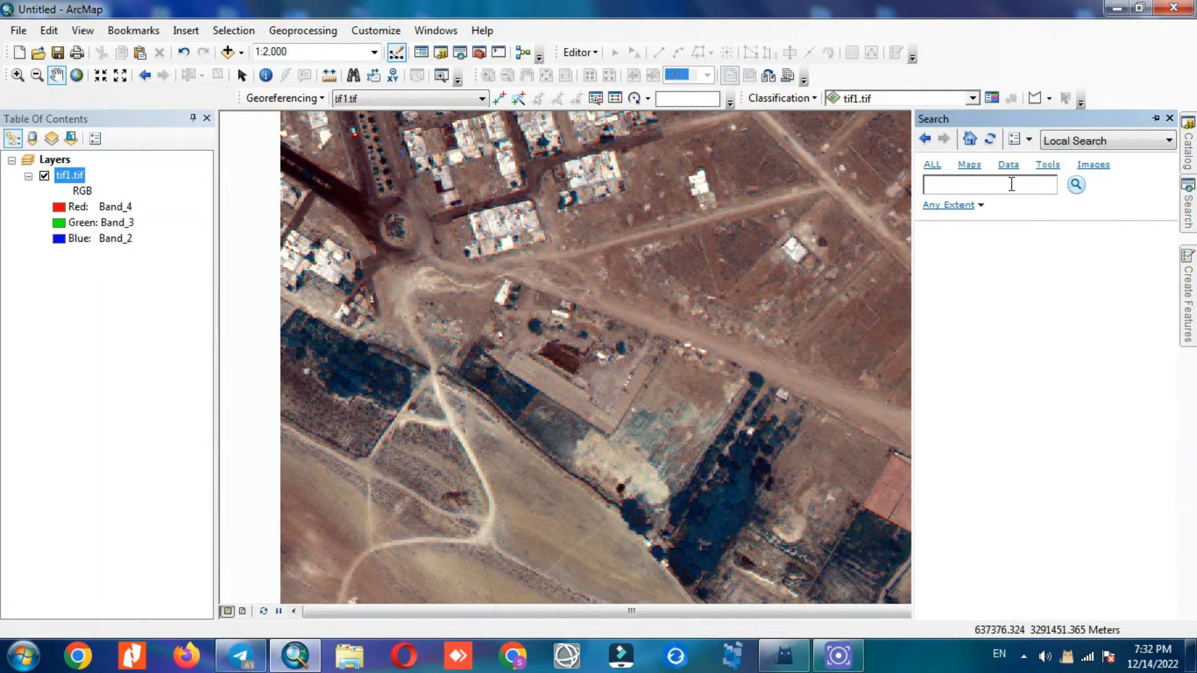
Search for 'resample' and open the Resample tool from the results
type("resample")
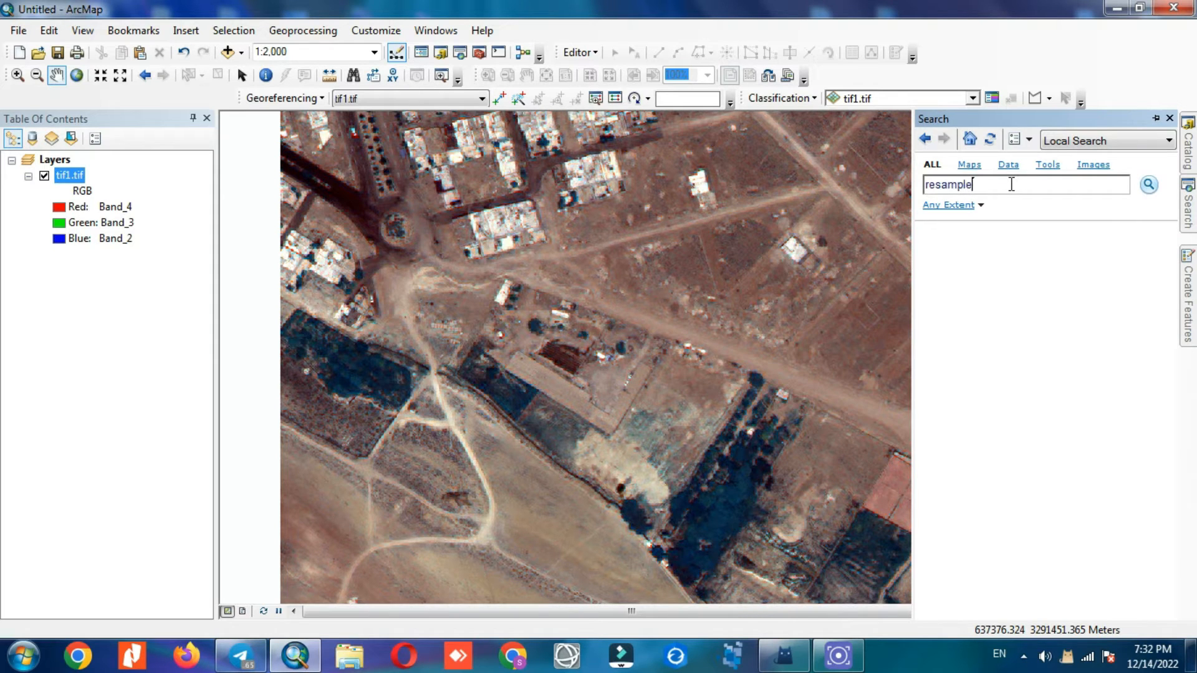
left_click(1146, 184)
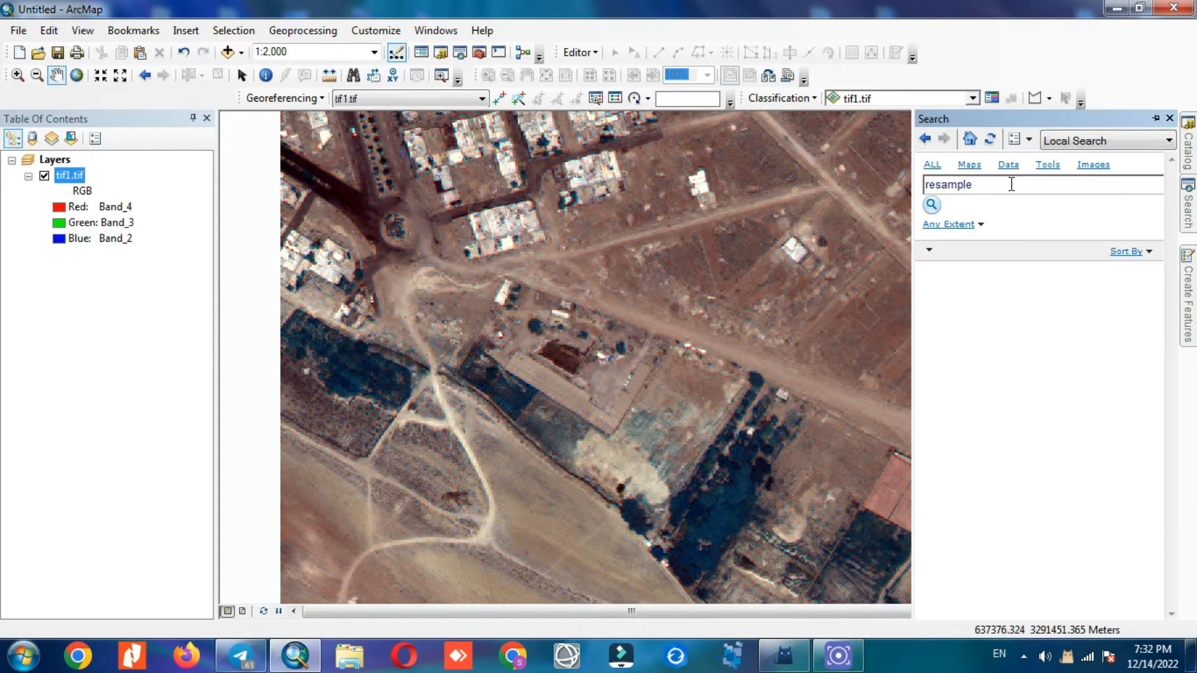
left_click(930, 204)
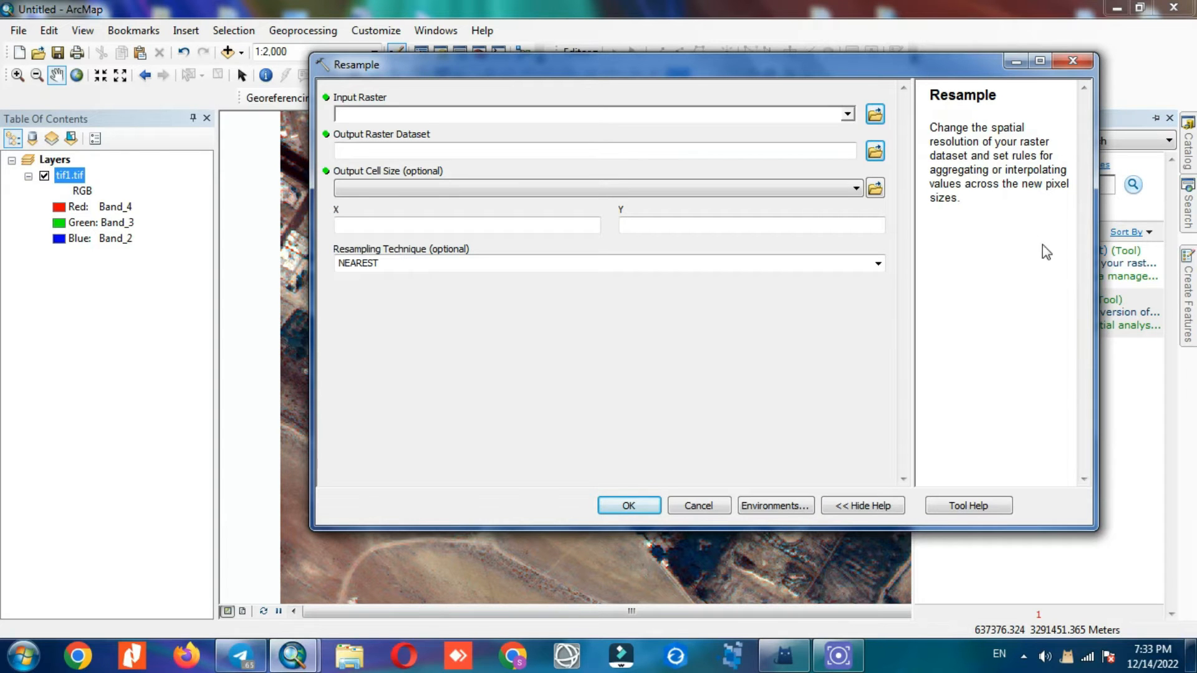
Resample tif1.tif to 0.6 by 0.6 cells with the NEAREST technique as tif1_Resample
left_click(845, 113)
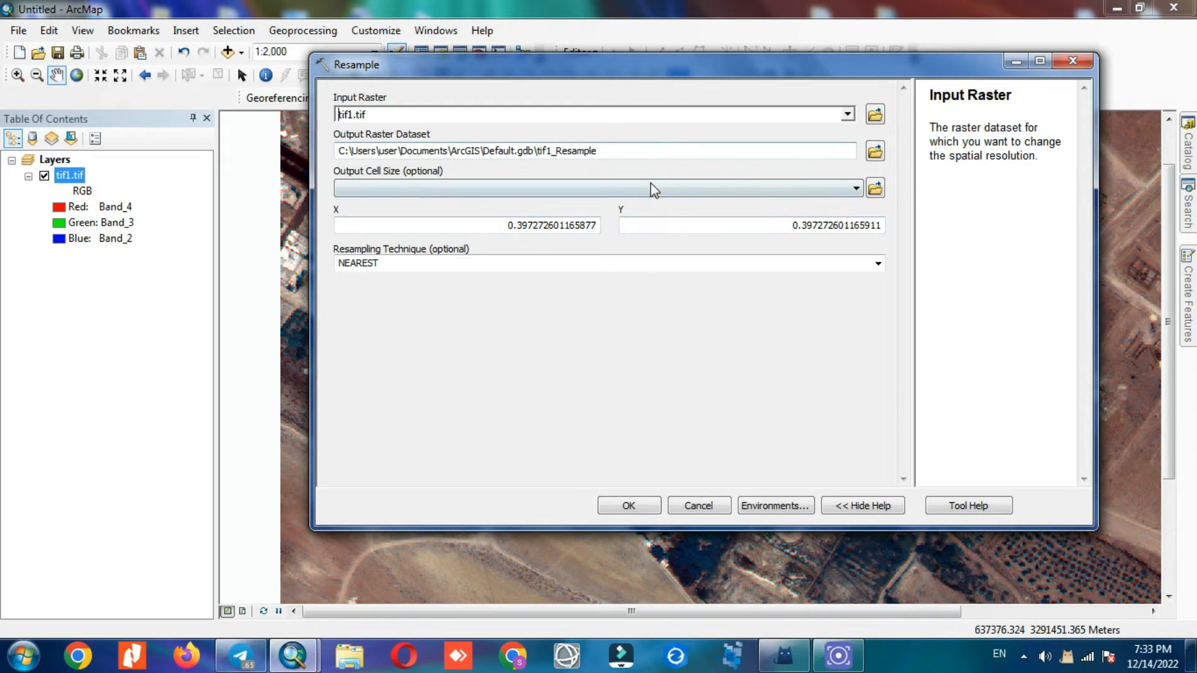
left_click(855, 188)
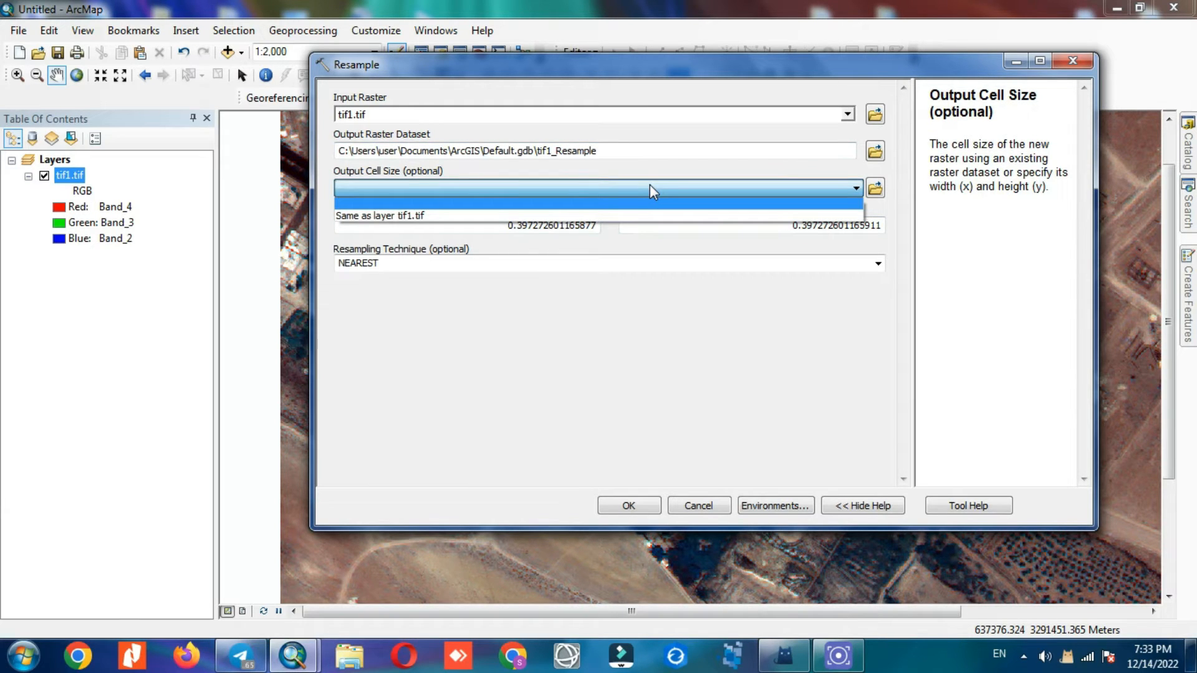
left_click(379, 215)
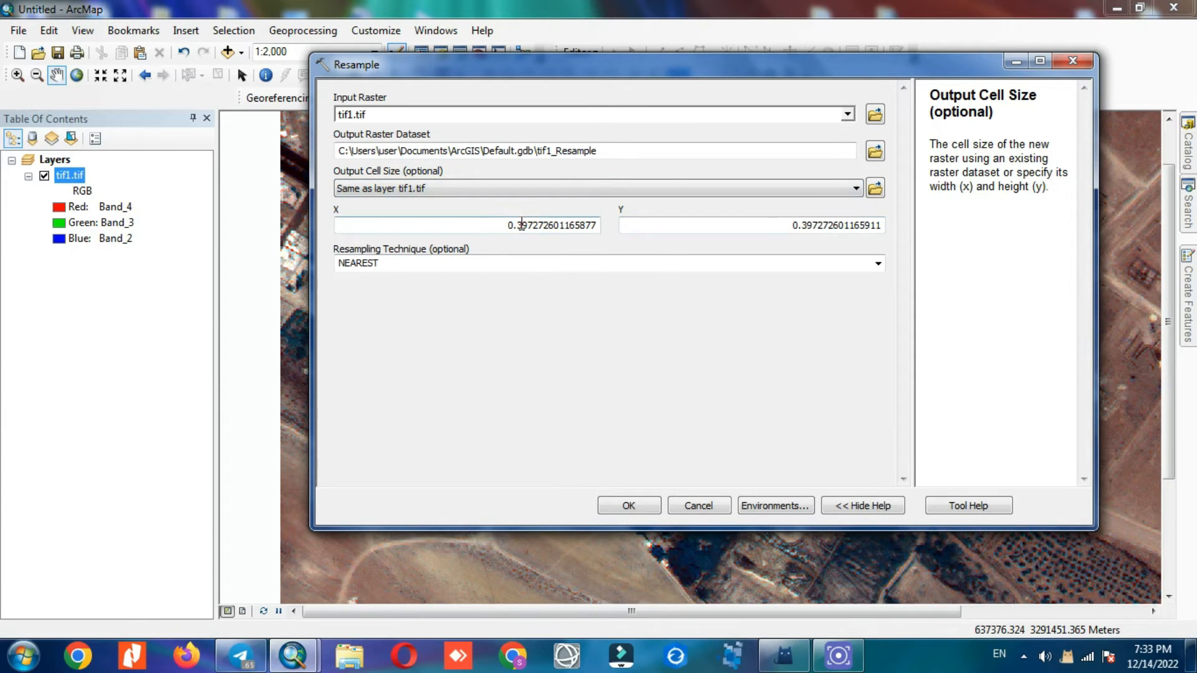
double_click(526, 226)
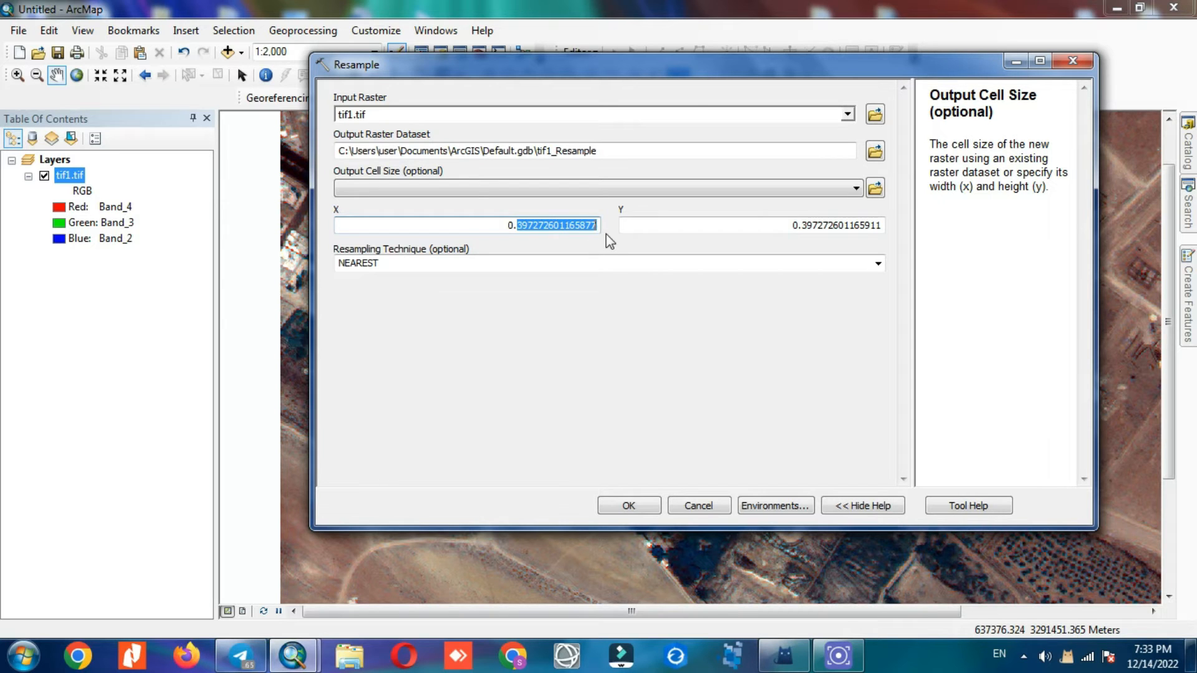
type("0.6")
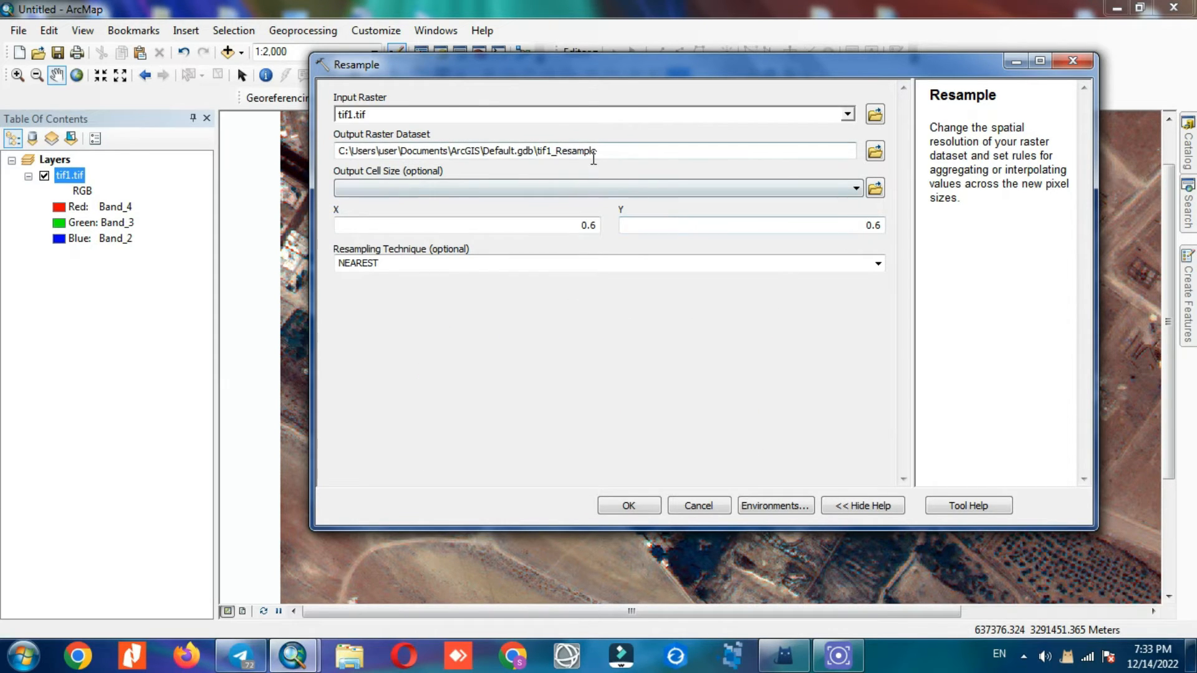
left_click(876, 263)
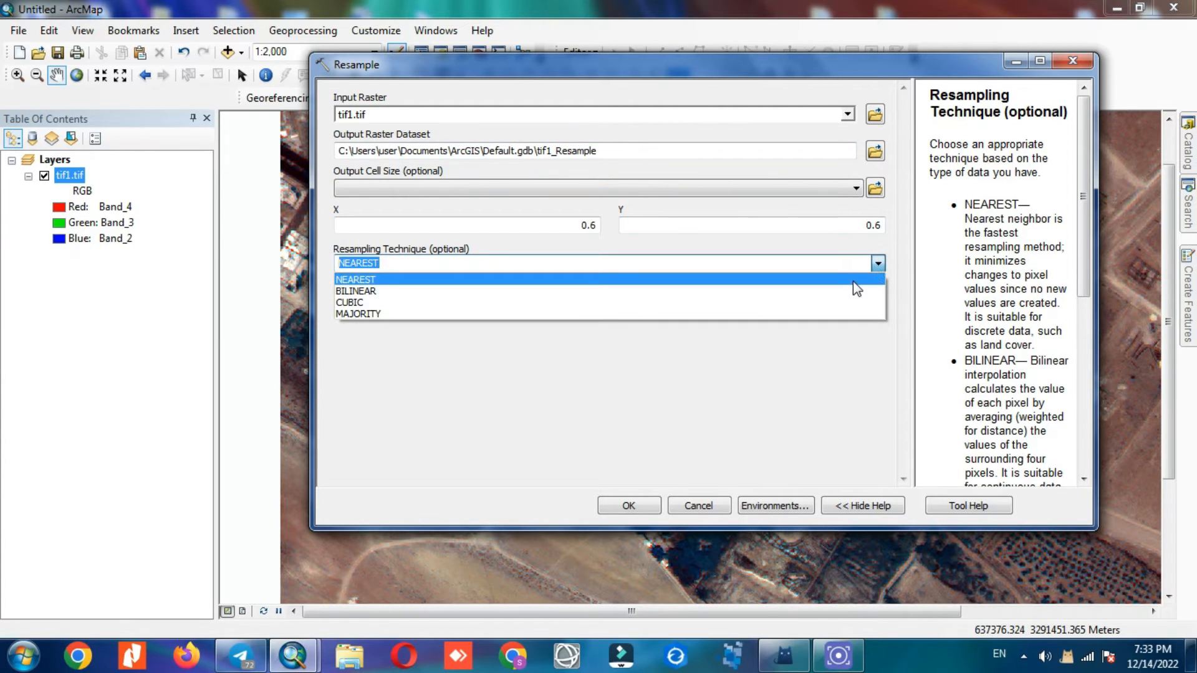
left_click(356, 278)
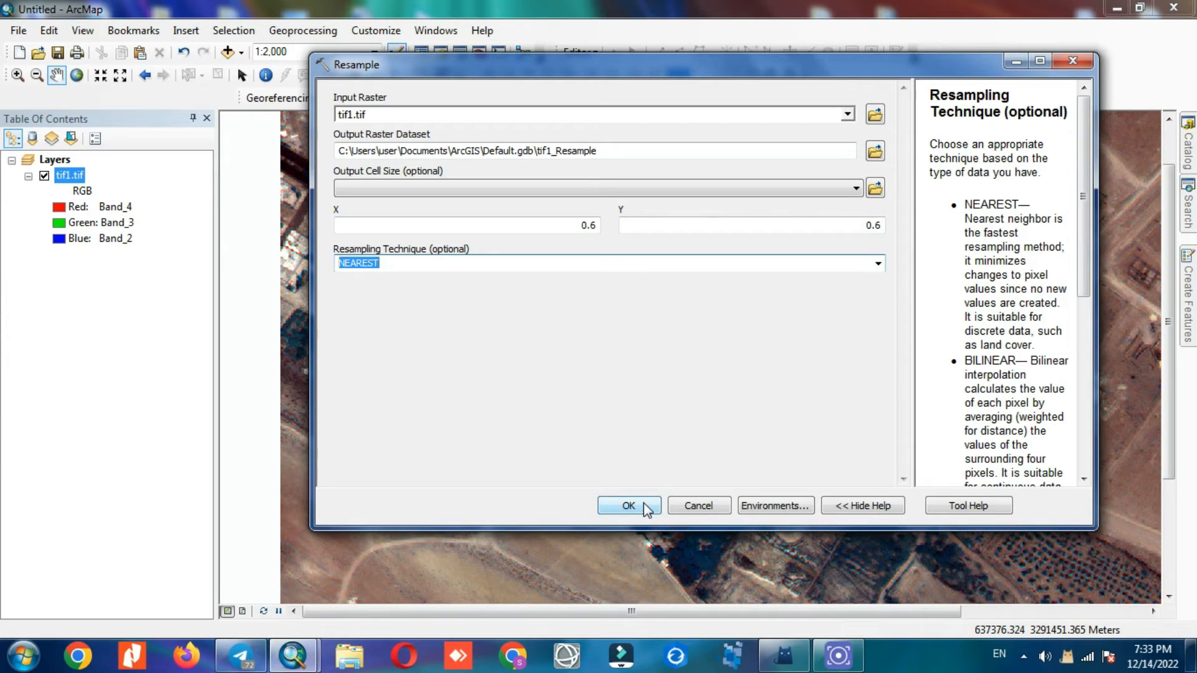
left_click(627, 504)
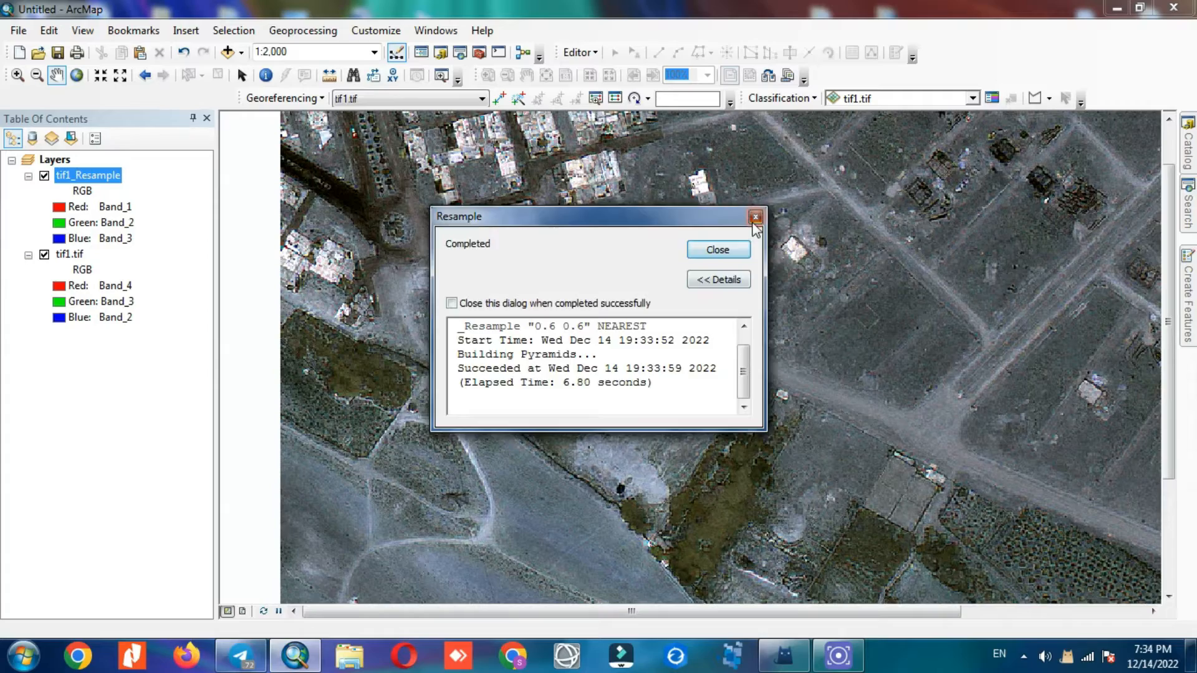
Dismiss the completion message and set tif1_Resample to Red Band_4, Green Band_3, Blue Band_2
left_click(754, 217)
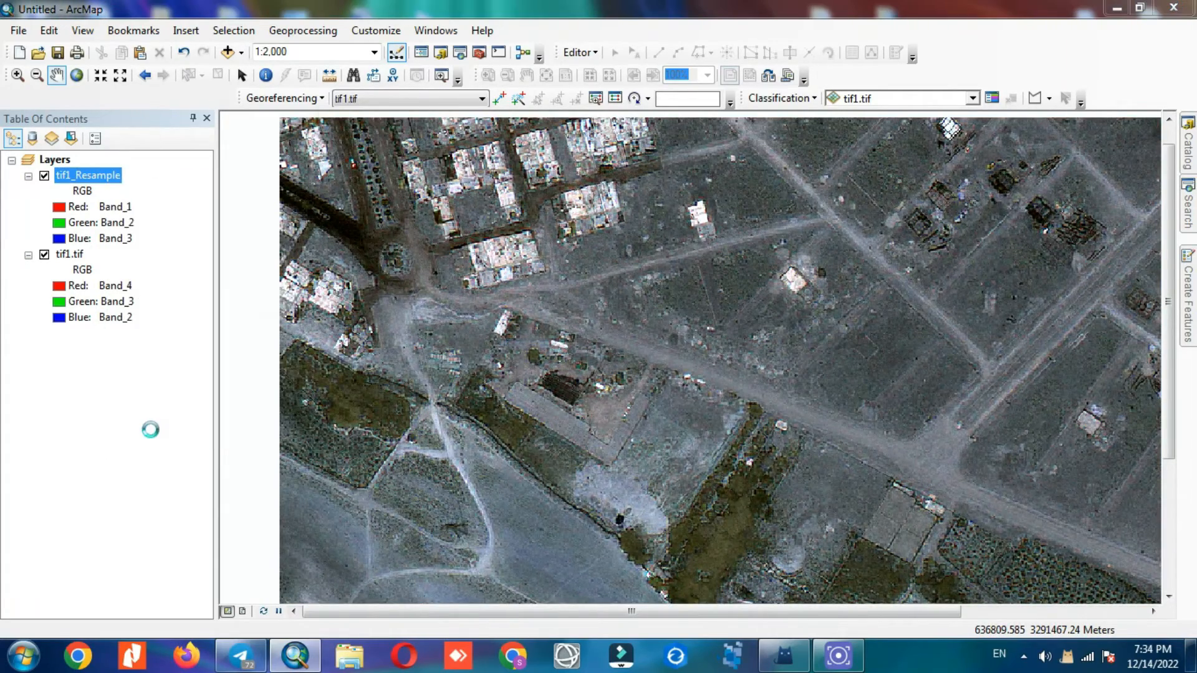
left_click(776, 237)
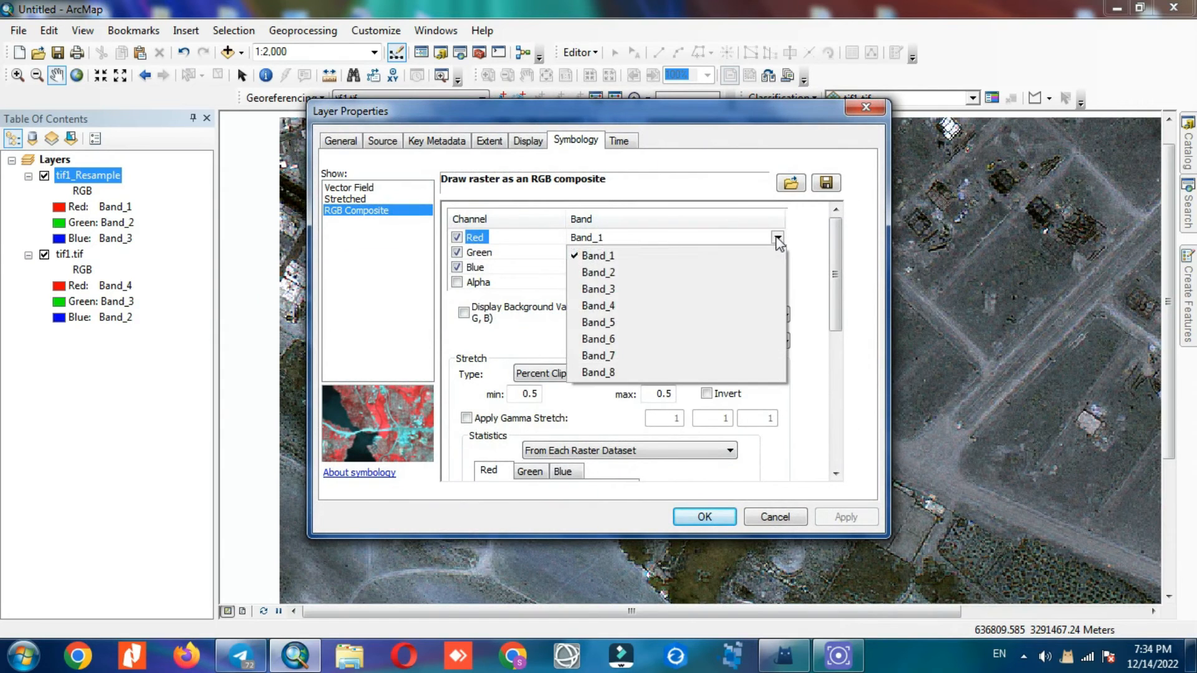
left_click(597, 322)
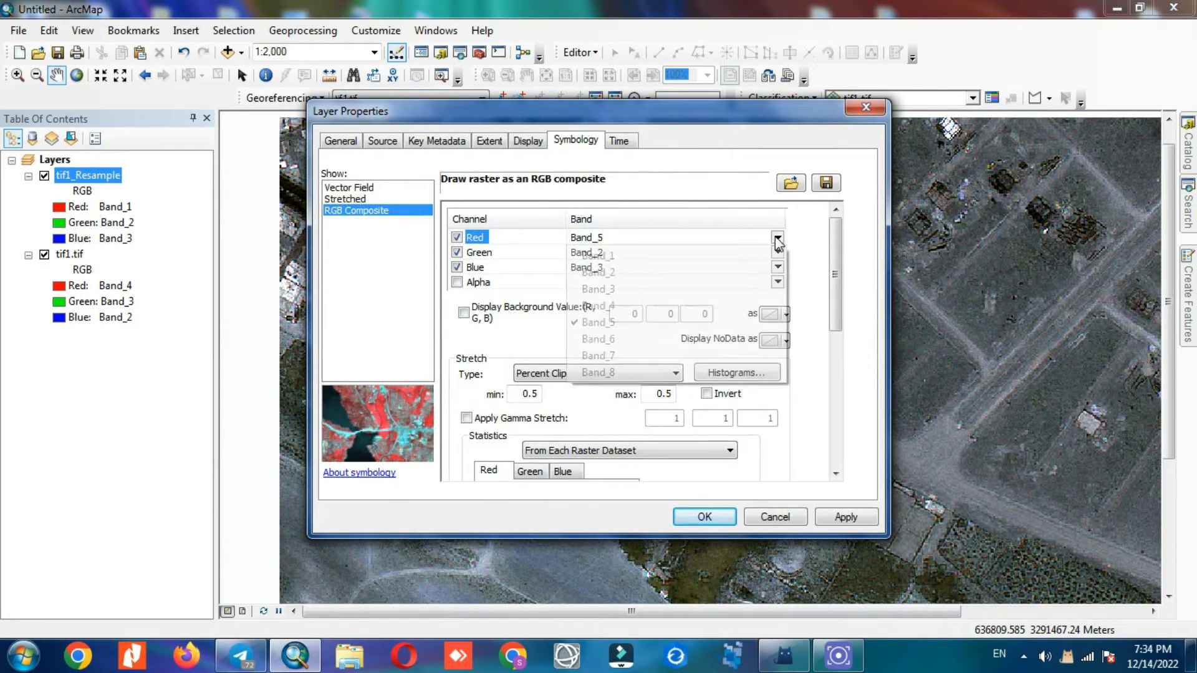
left_click(777, 252)
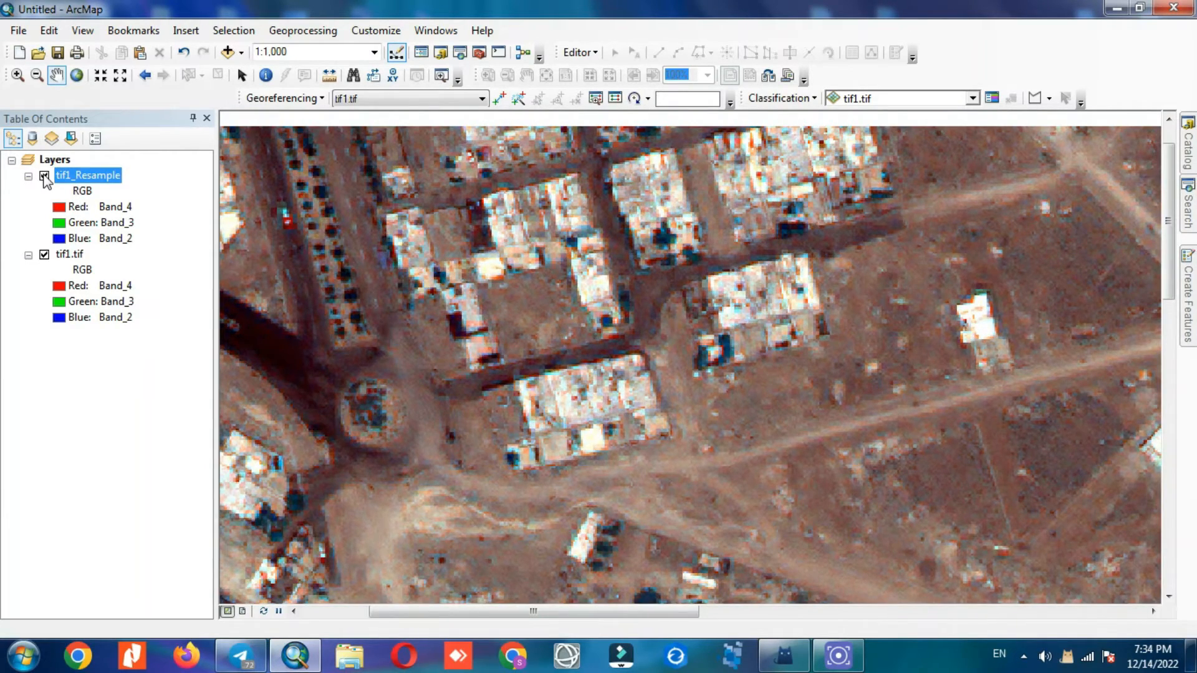
Toggle tif1_Resample off and on against the original, leaving it switched off
left_click(43, 175)
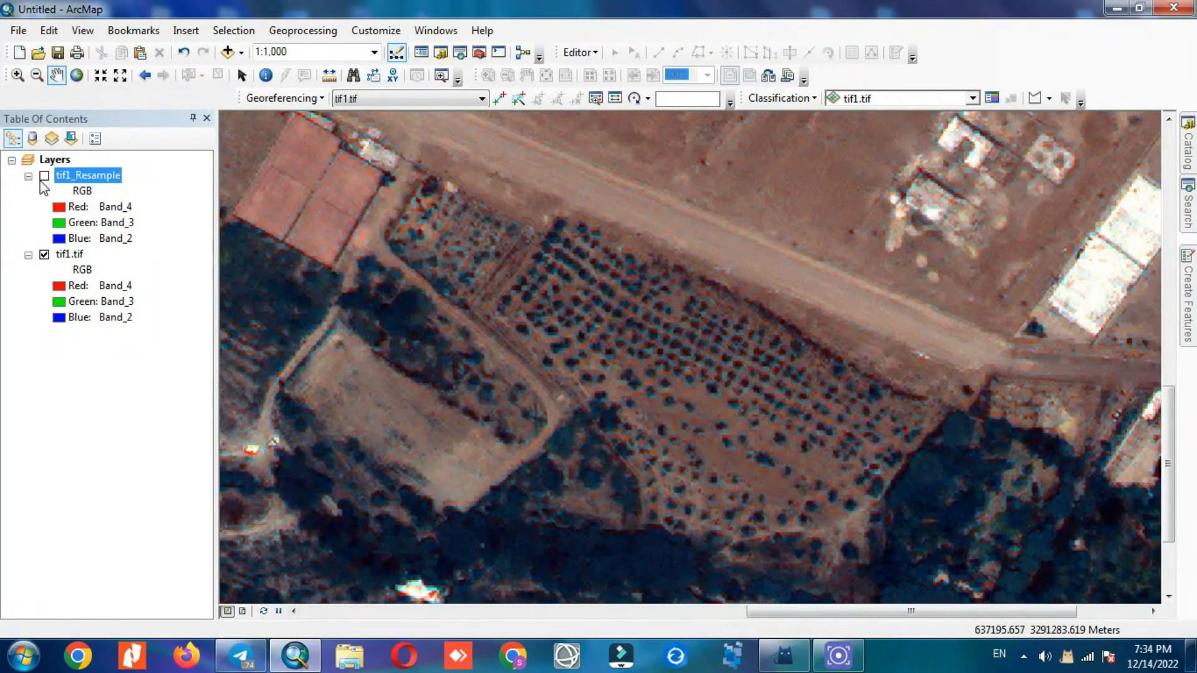
left_click(44, 176)
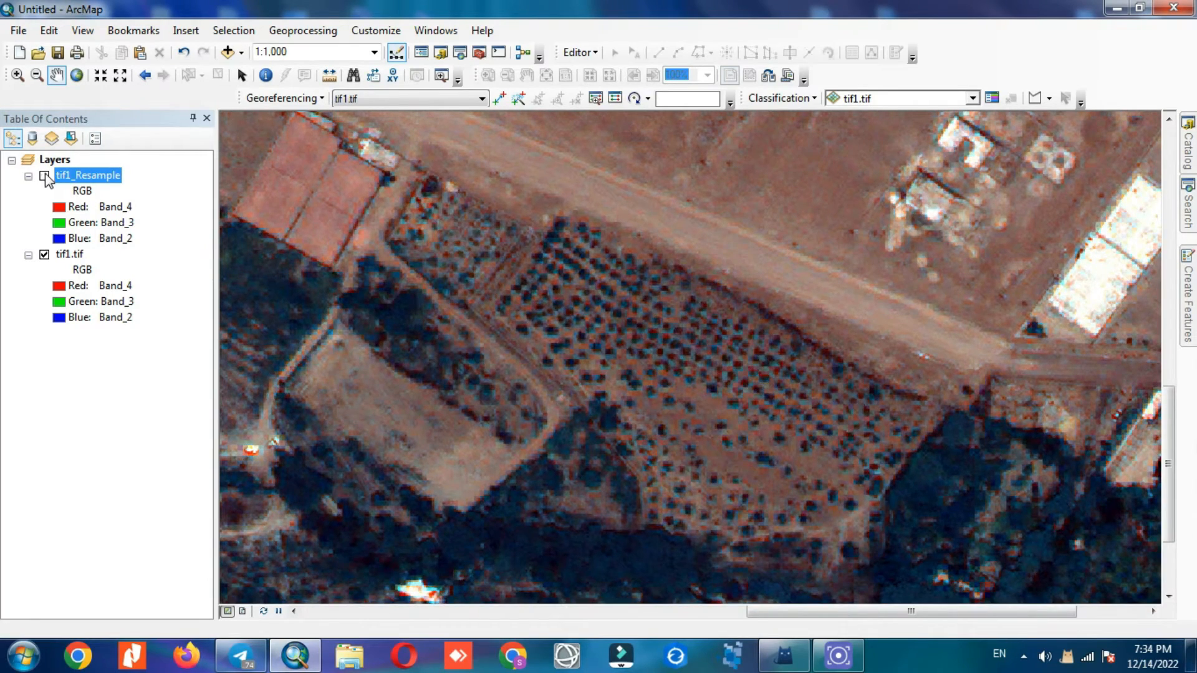
left_click(44, 174)
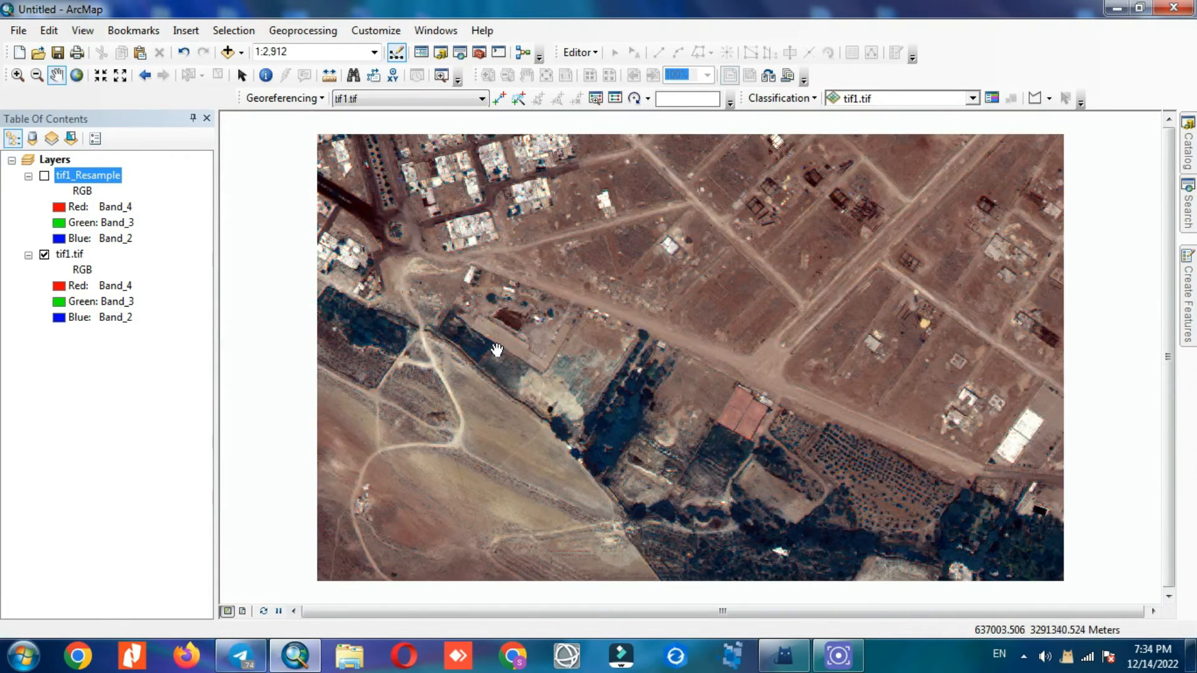
Resample tif1.tif to 0.6 cells with BILINEAR interpolation, output named BILINEAR
left_click(1186, 206)
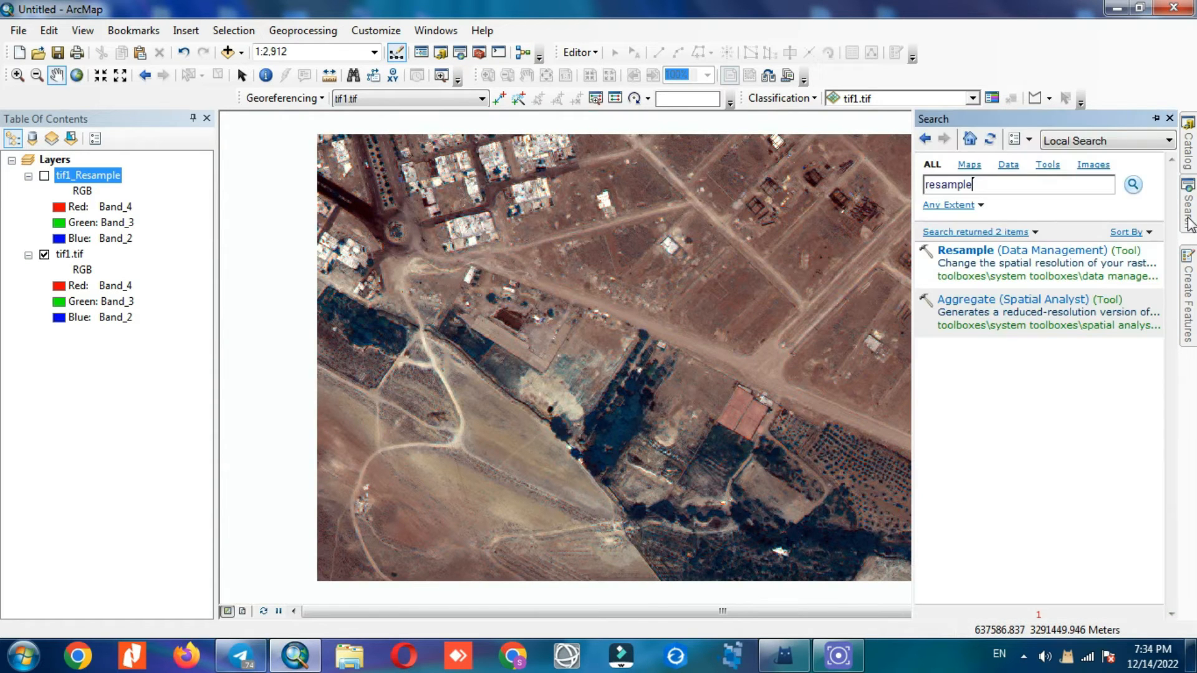
double_click(965, 250)
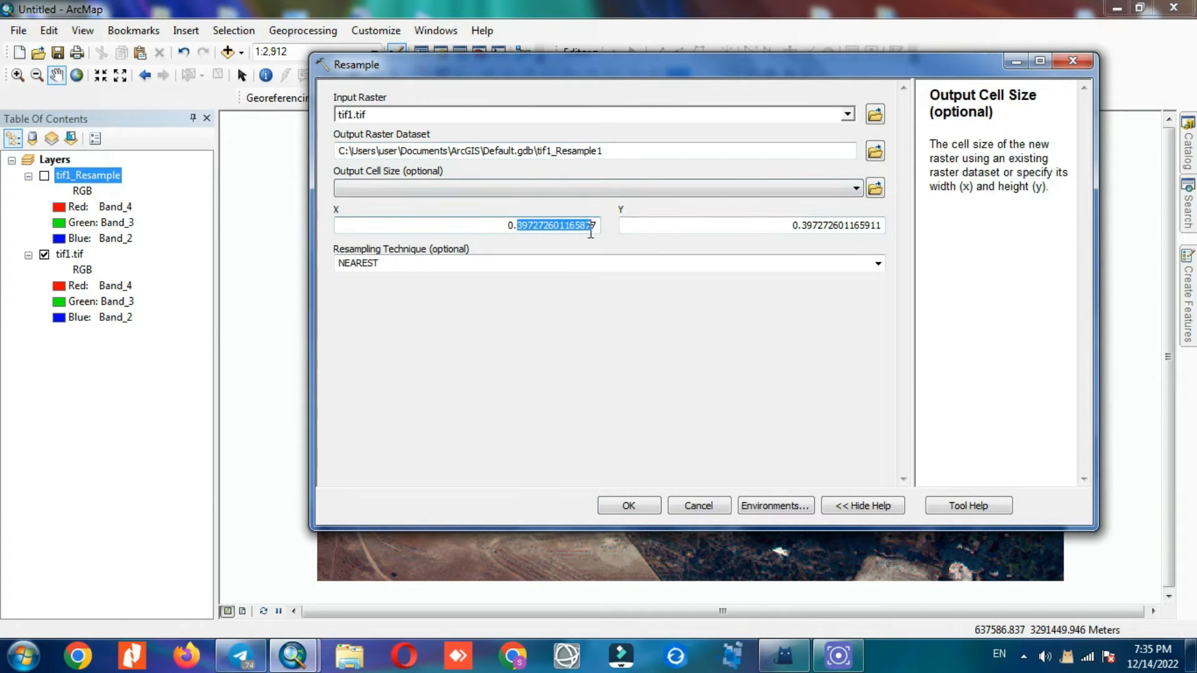
type("0.6")
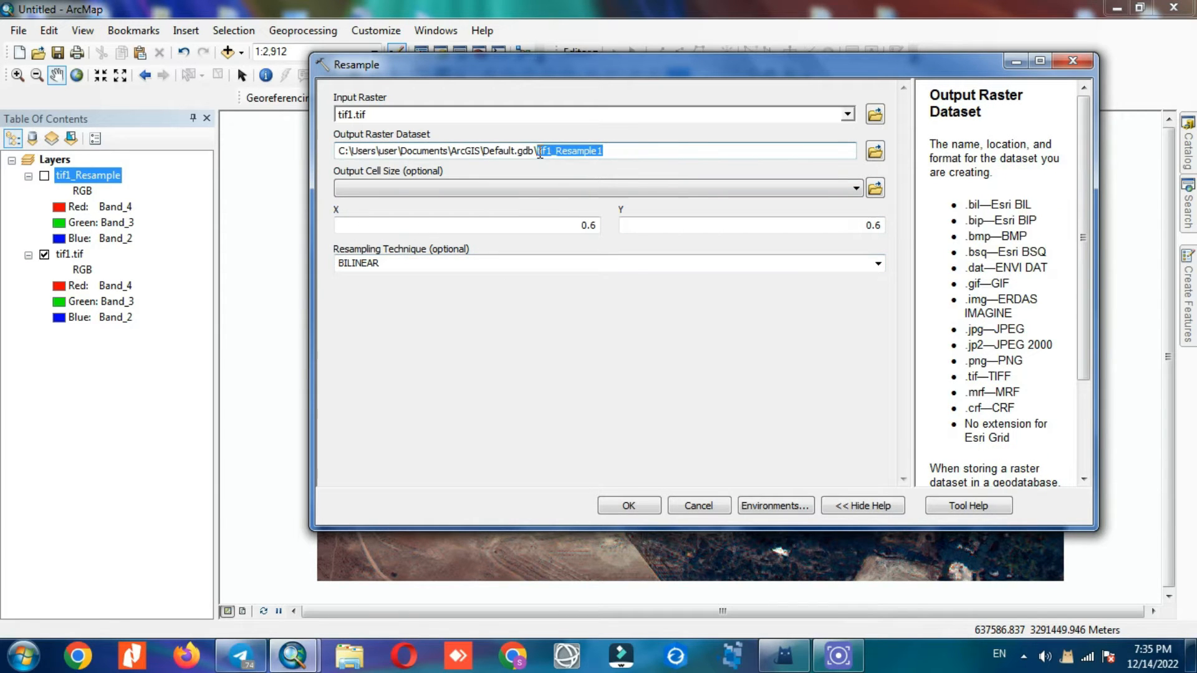
type("BILI")
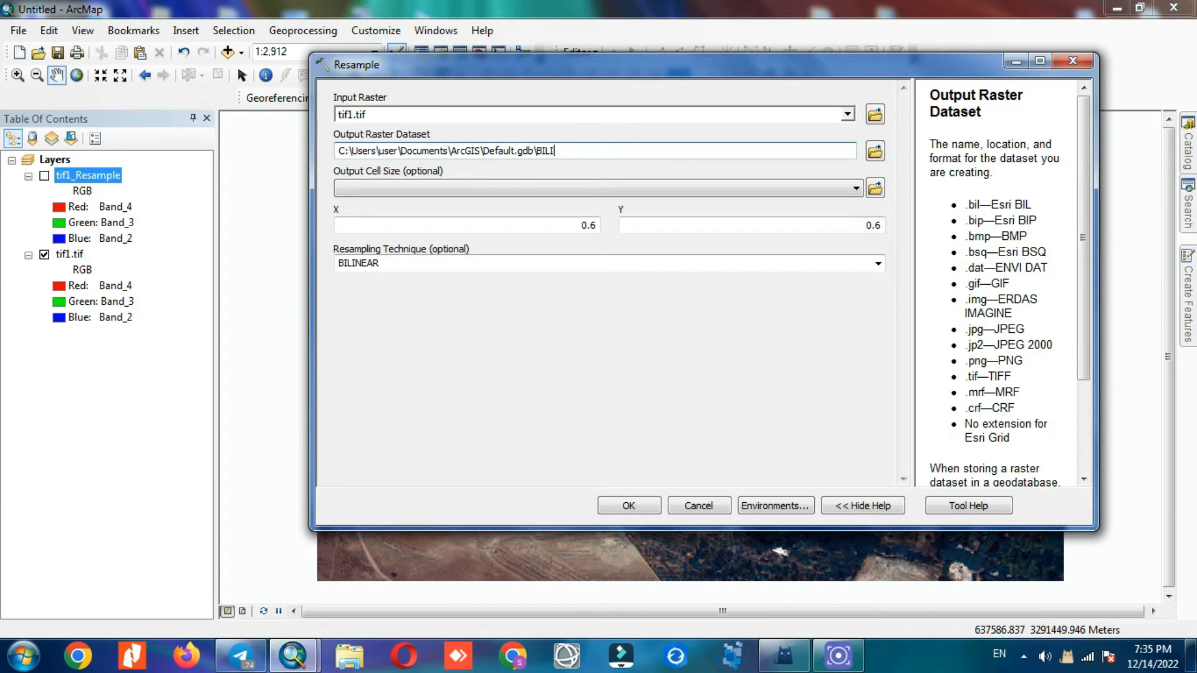
type("NE")
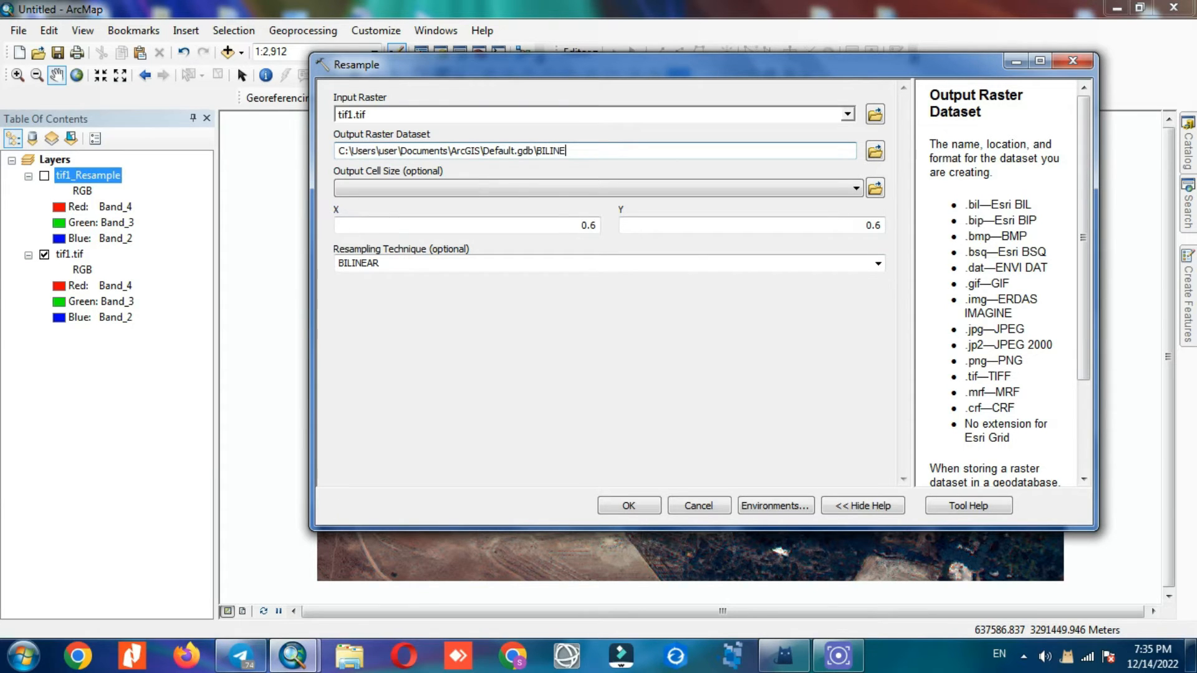
type("AR")
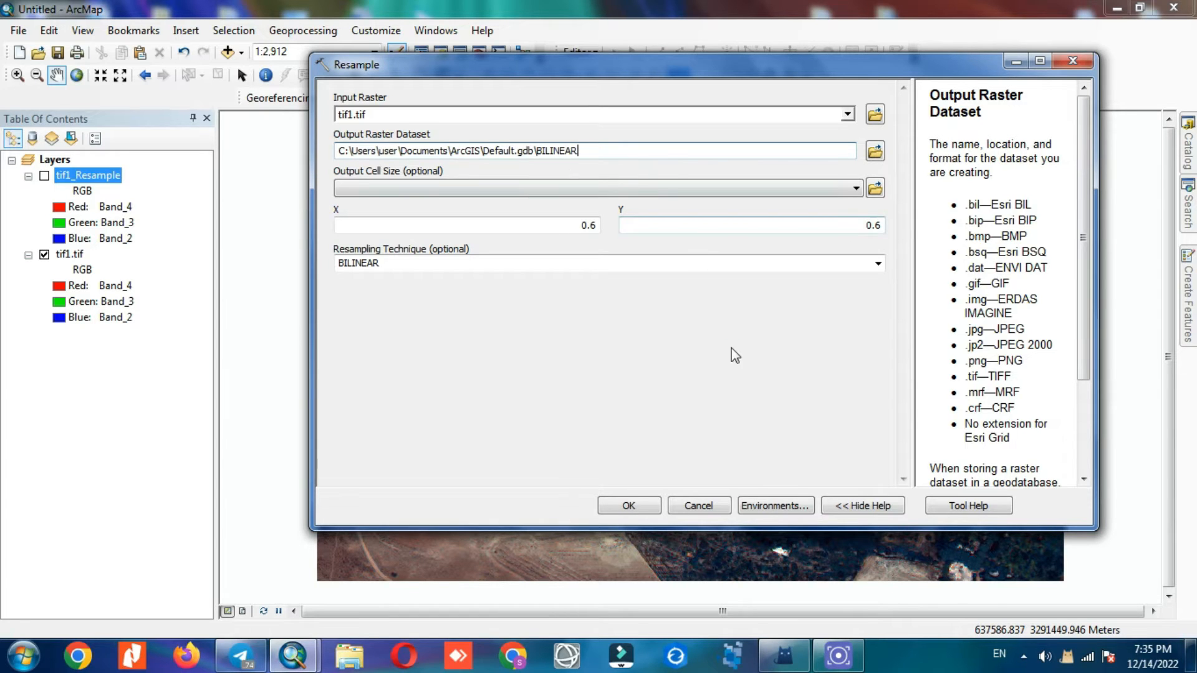
left_click(628, 505)
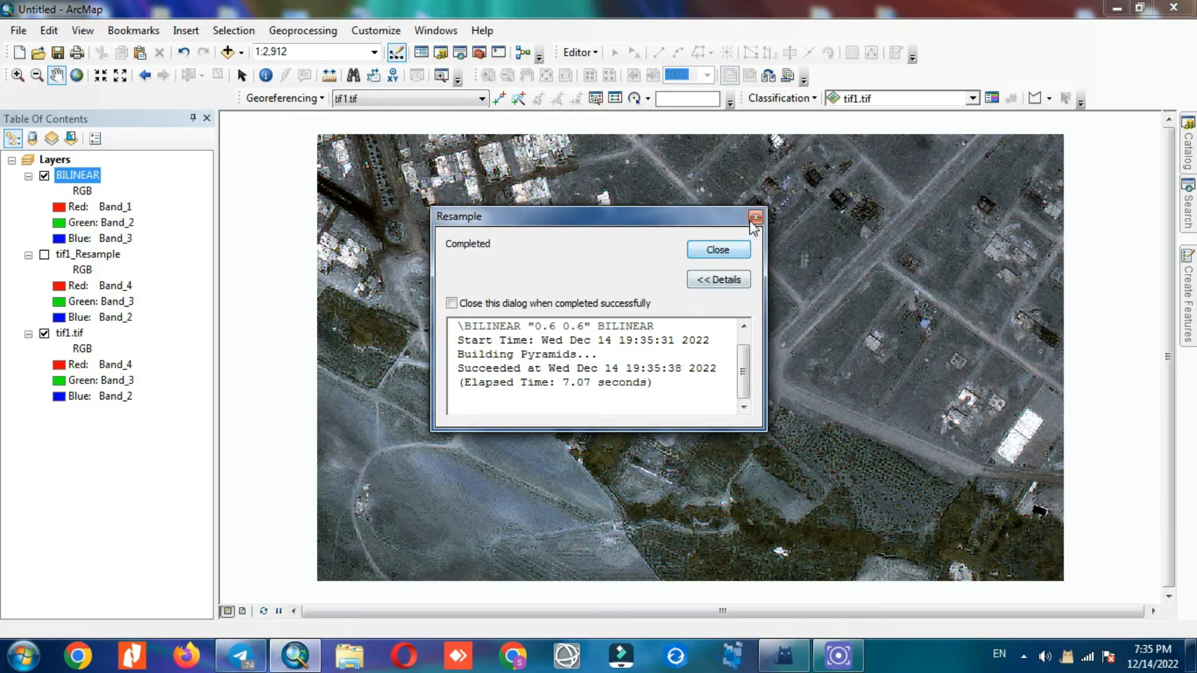
Set the BILINEAR layer to Red Band_4, Green Band_3, Blue Band_2 natural colour
left_click(754, 217)
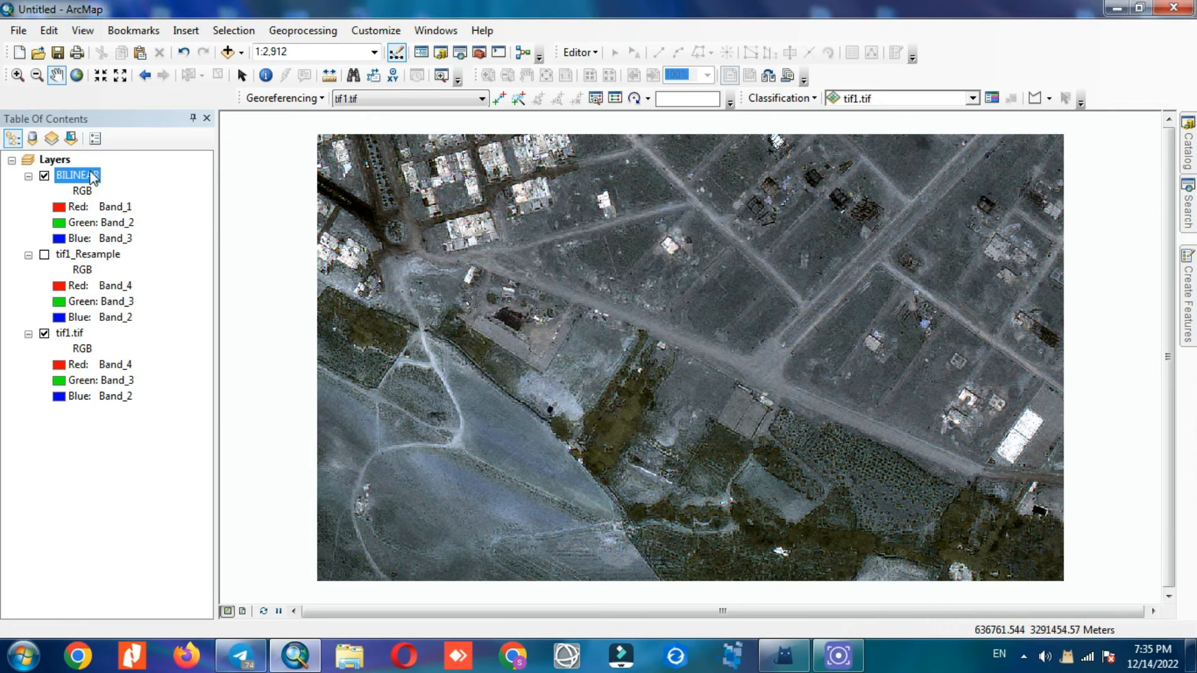
double_click(73, 174)
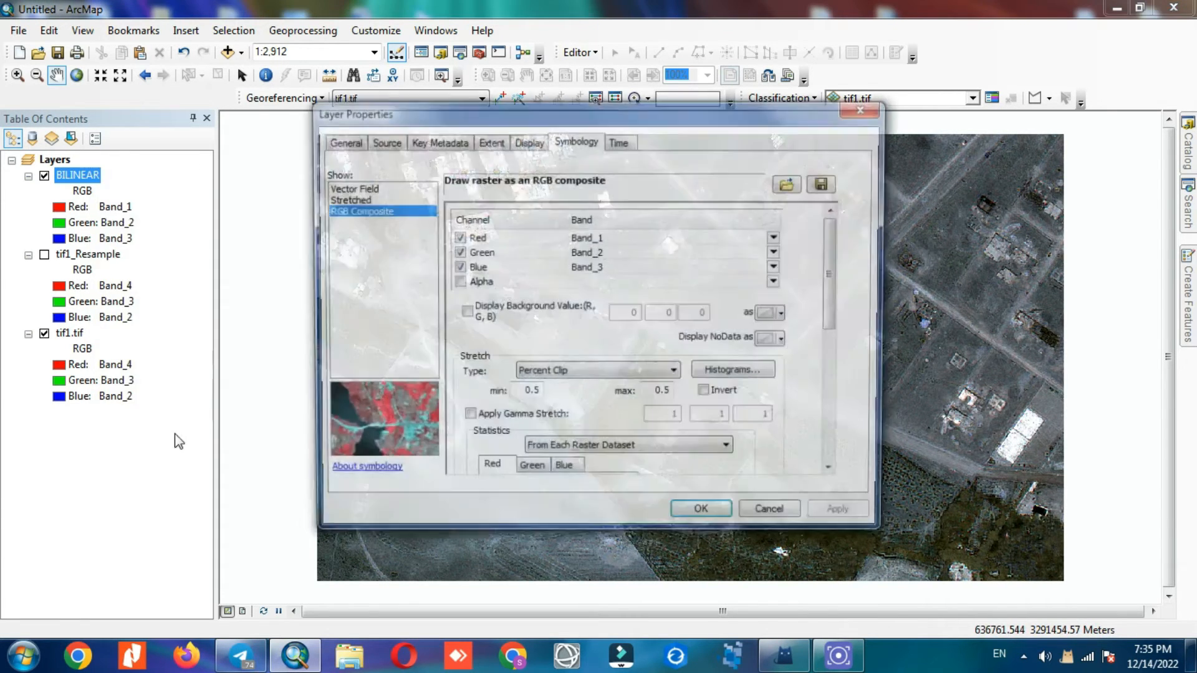
left_click(772, 237)
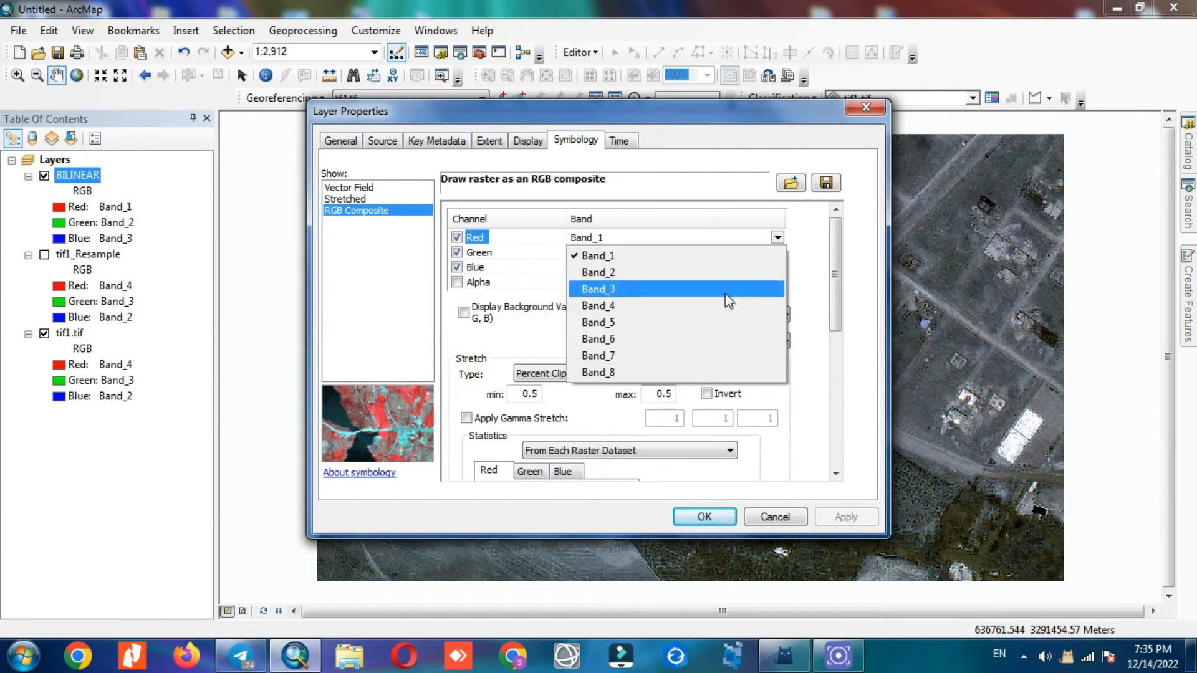
left_click(597, 288)
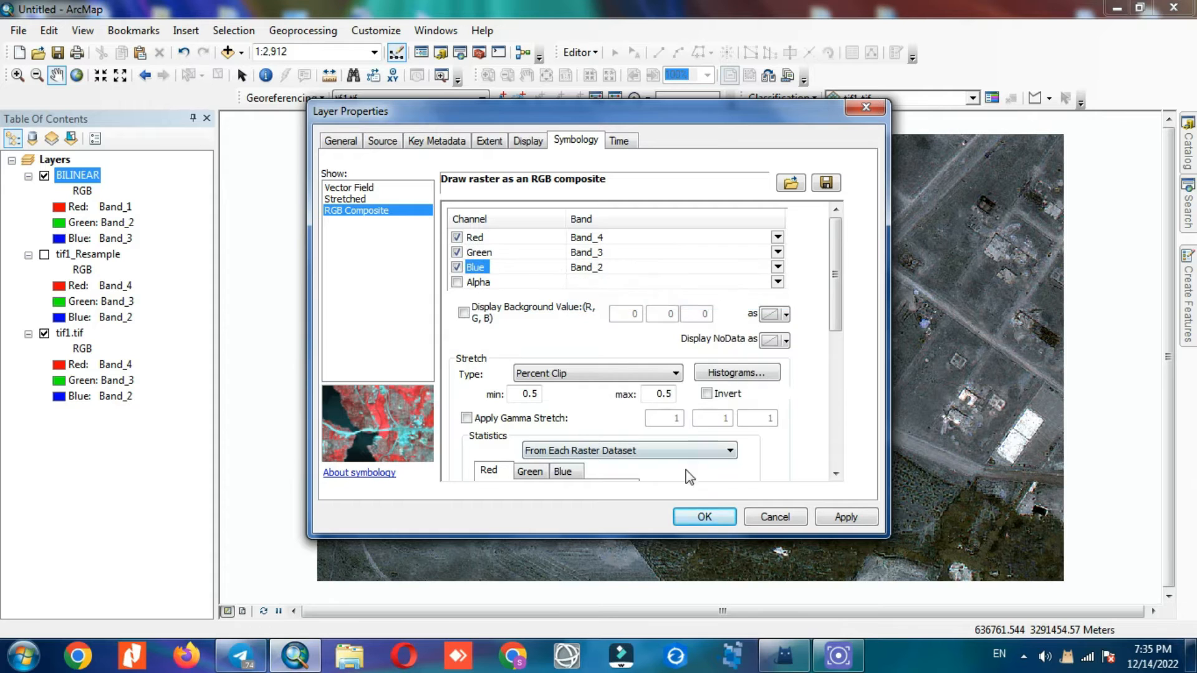
left_click(703, 516)
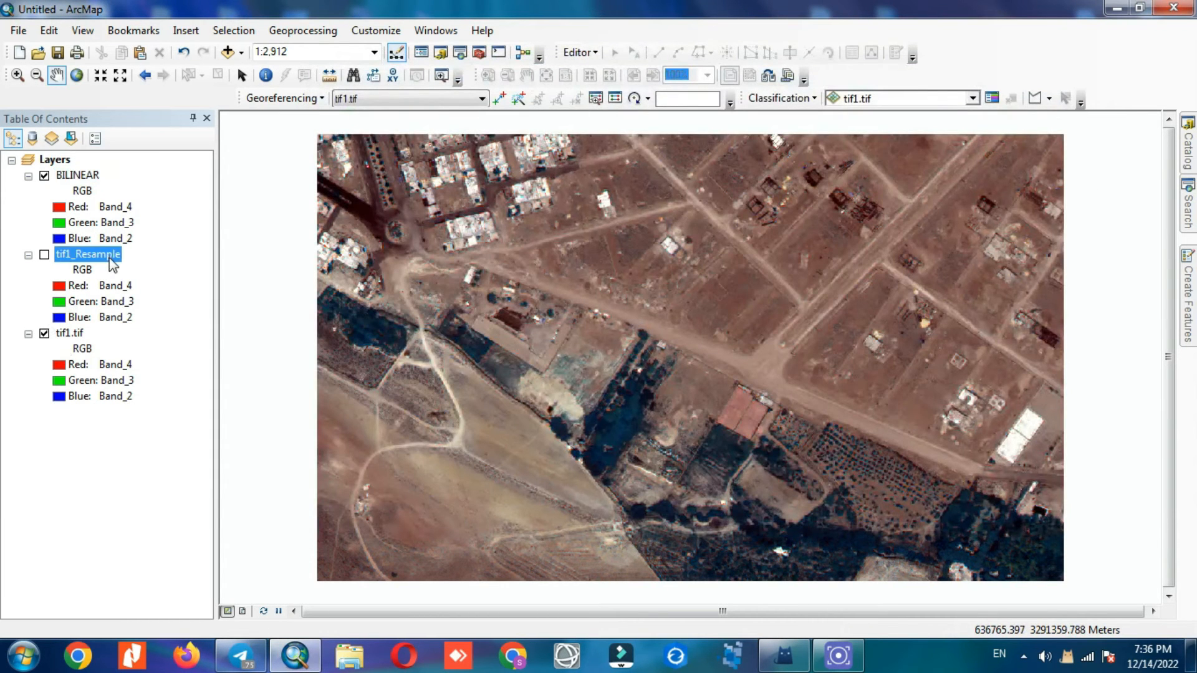
Set up a new Resample of tif1.tif with X and Y cell size 0.6
type("NEAREST")
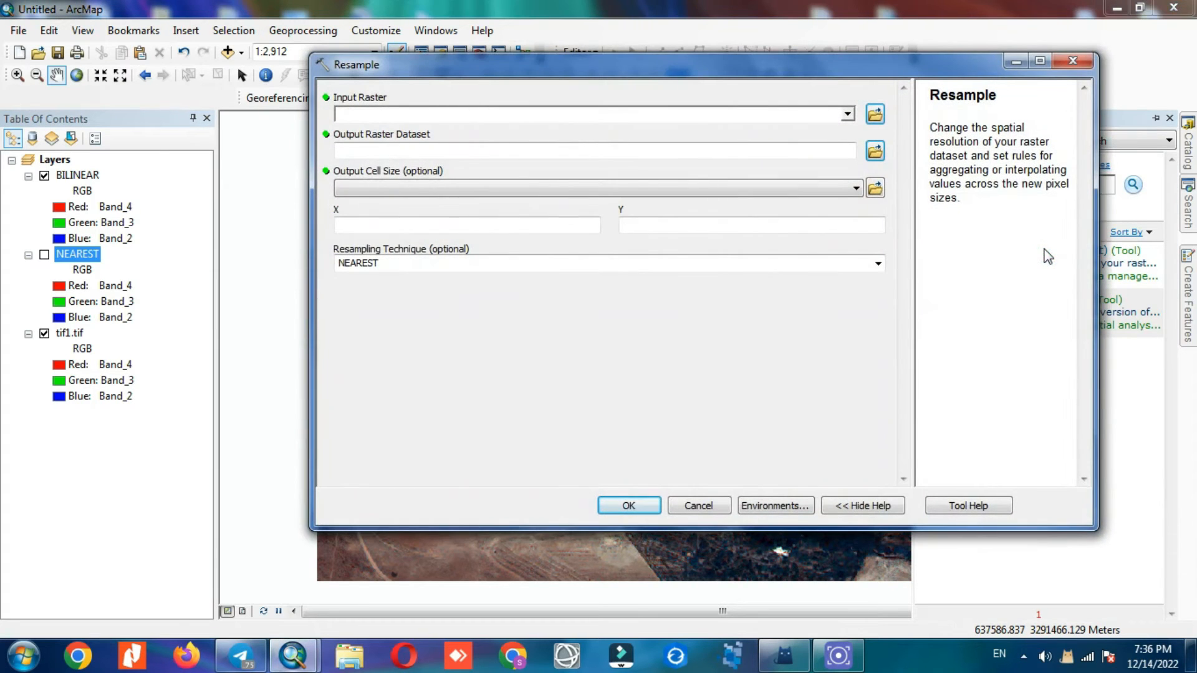
left_click(845, 113)
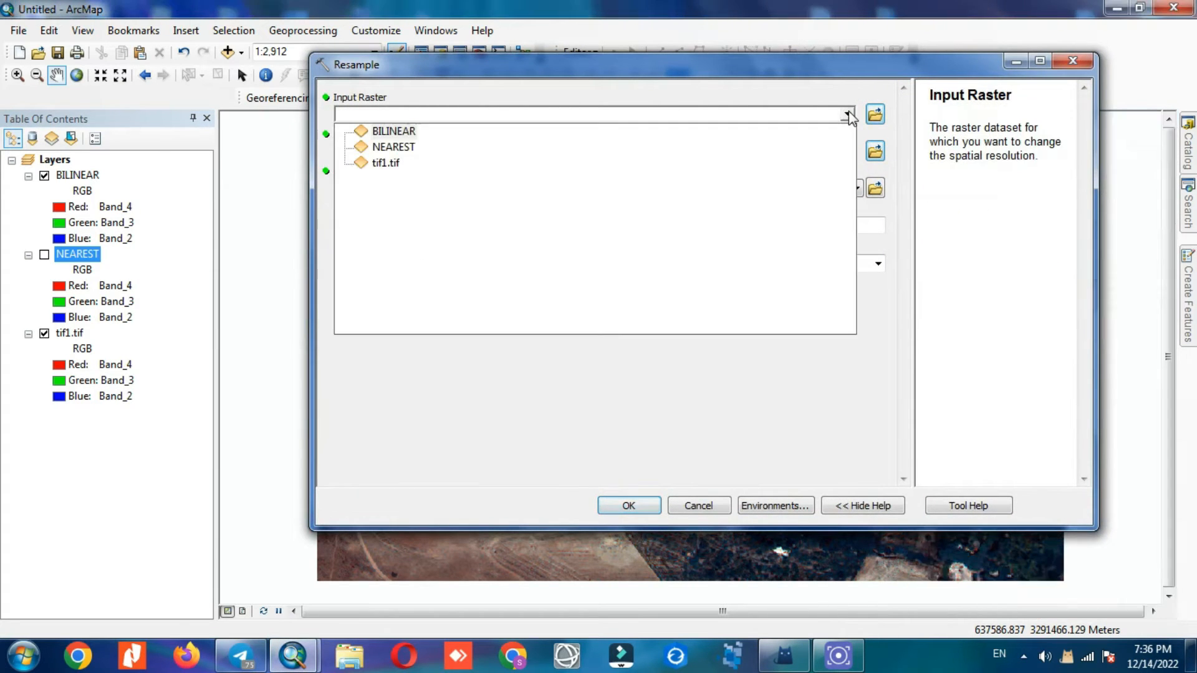
left_click(385, 163)
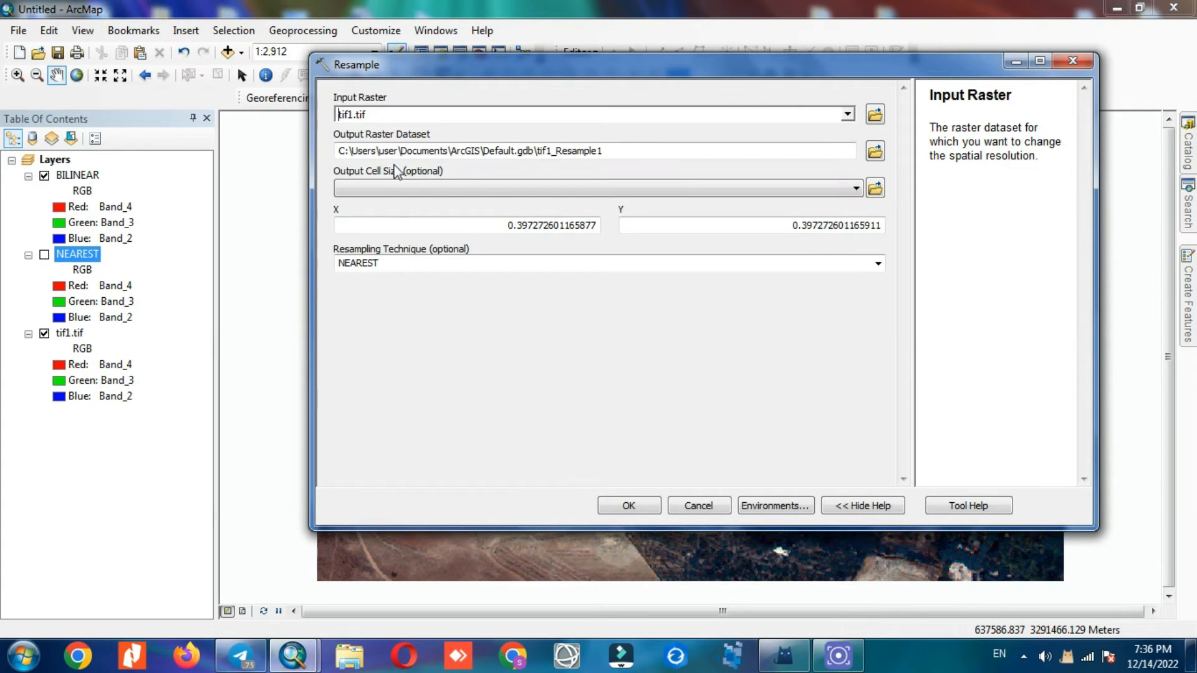
left_click(465, 226)
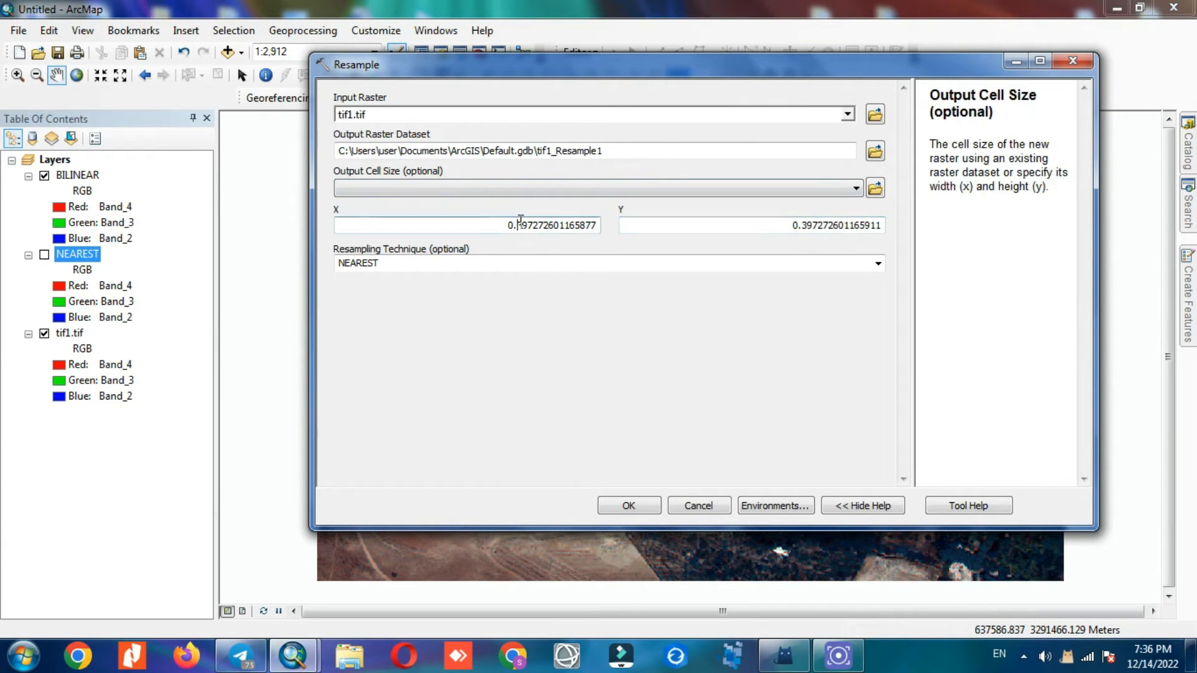
type("0.6")
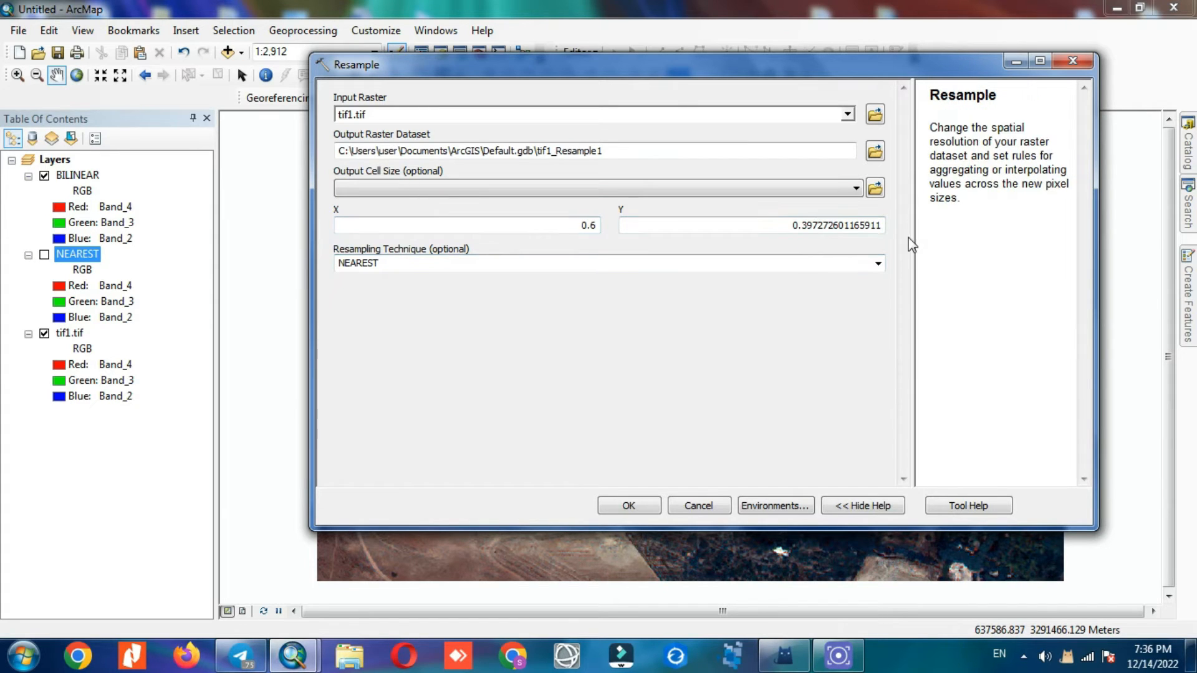
left_click(750, 224)
type("0.6")
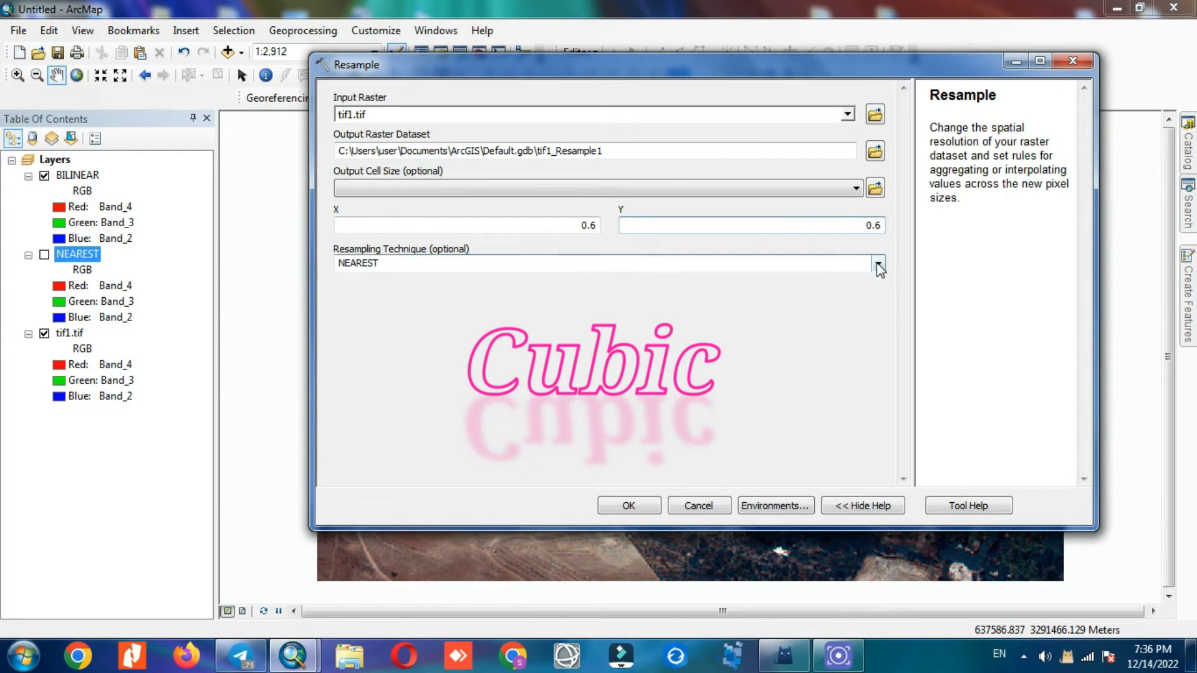
Choose the CUBIC technique, name the output CUBIC and run the resample
left_click(877, 263)
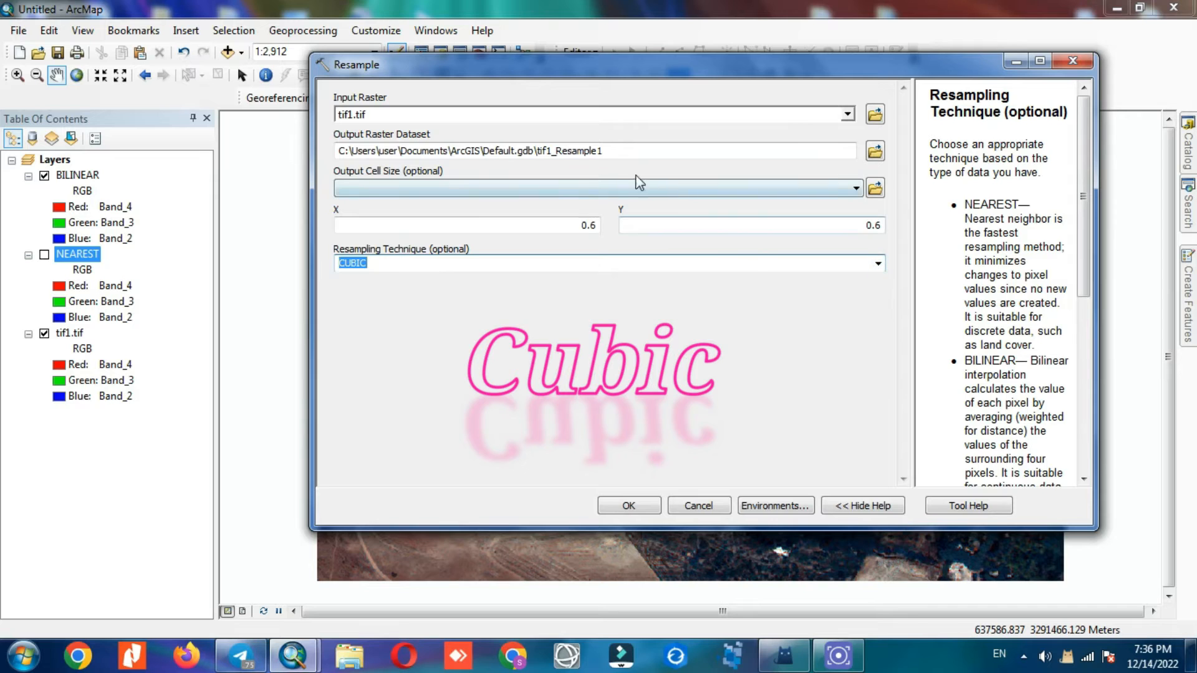
left_click(572, 151)
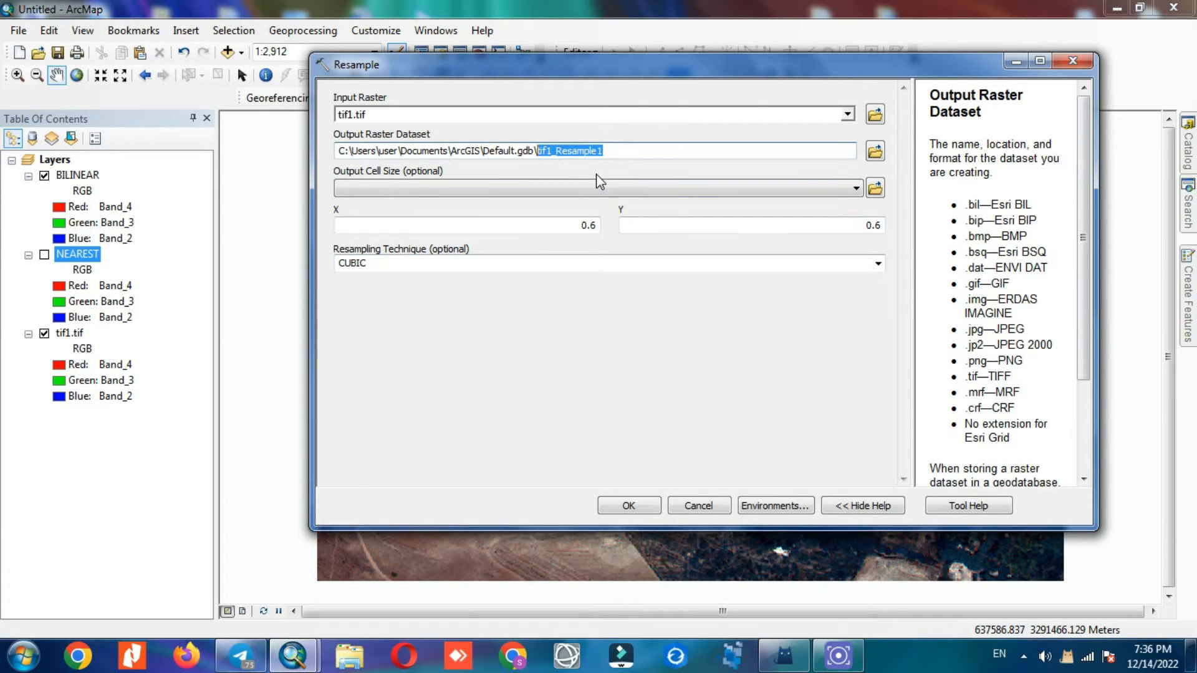
type("CUBIC")
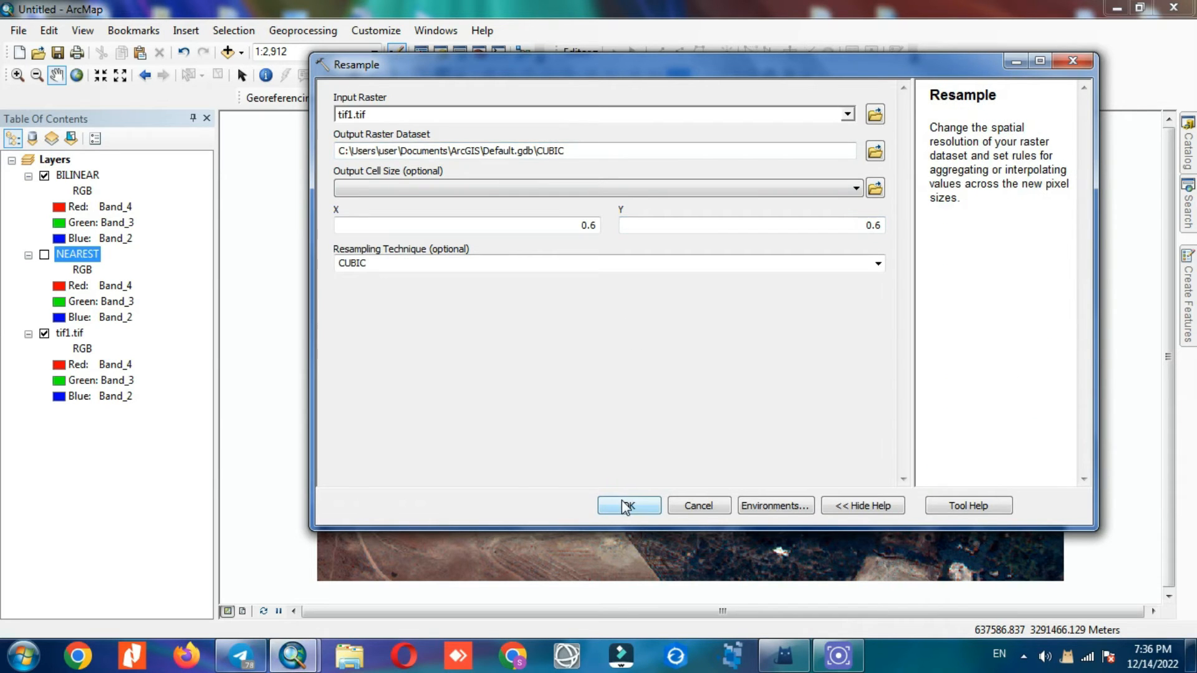
left_click(627, 505)
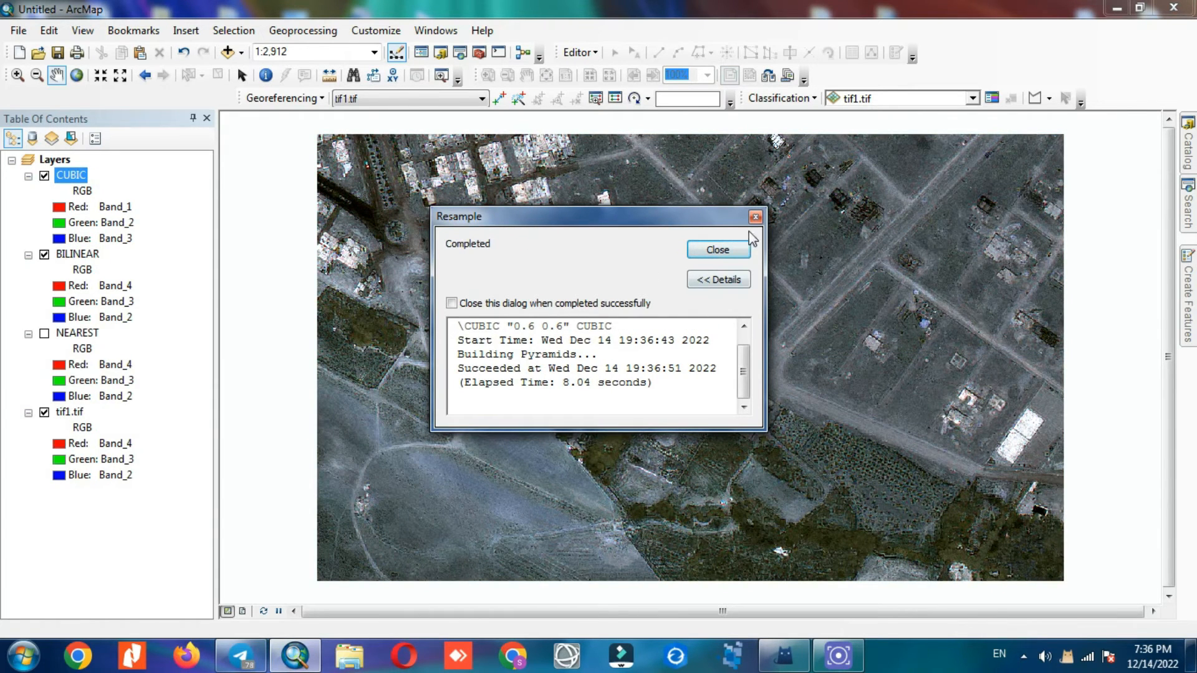
Dismiss the completion message and set CUBIC's RGB channels to Band_4, Band_3, Band_2
left_click(716, 250)
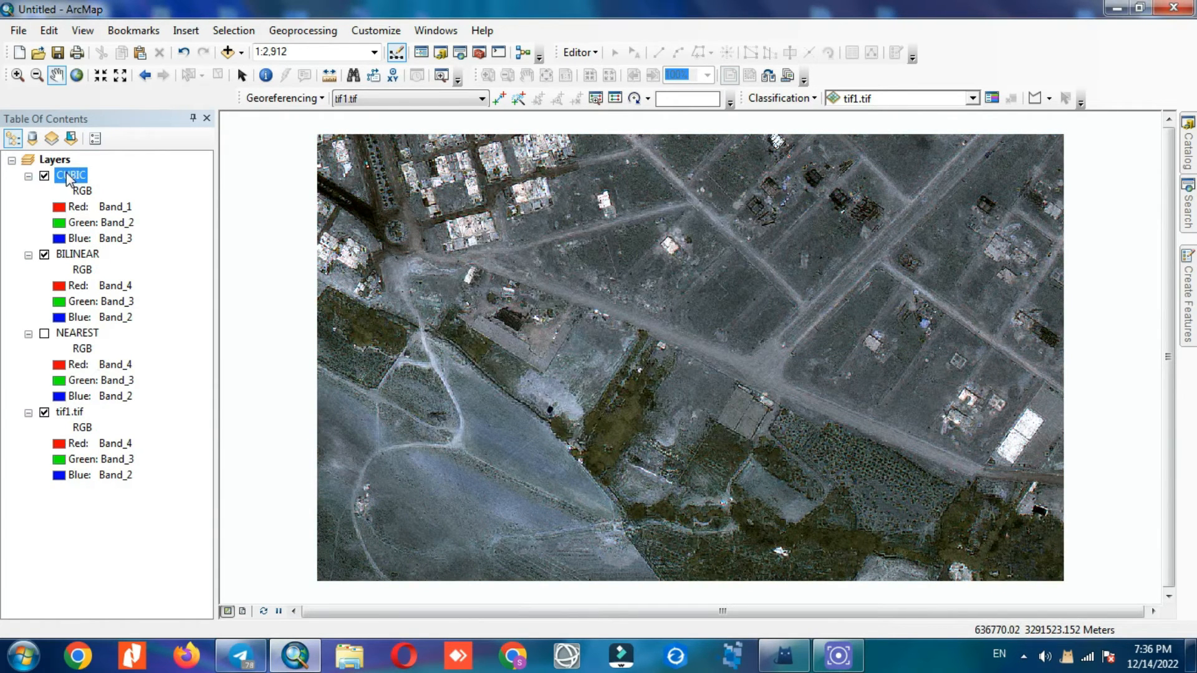
double_click(70, 174)
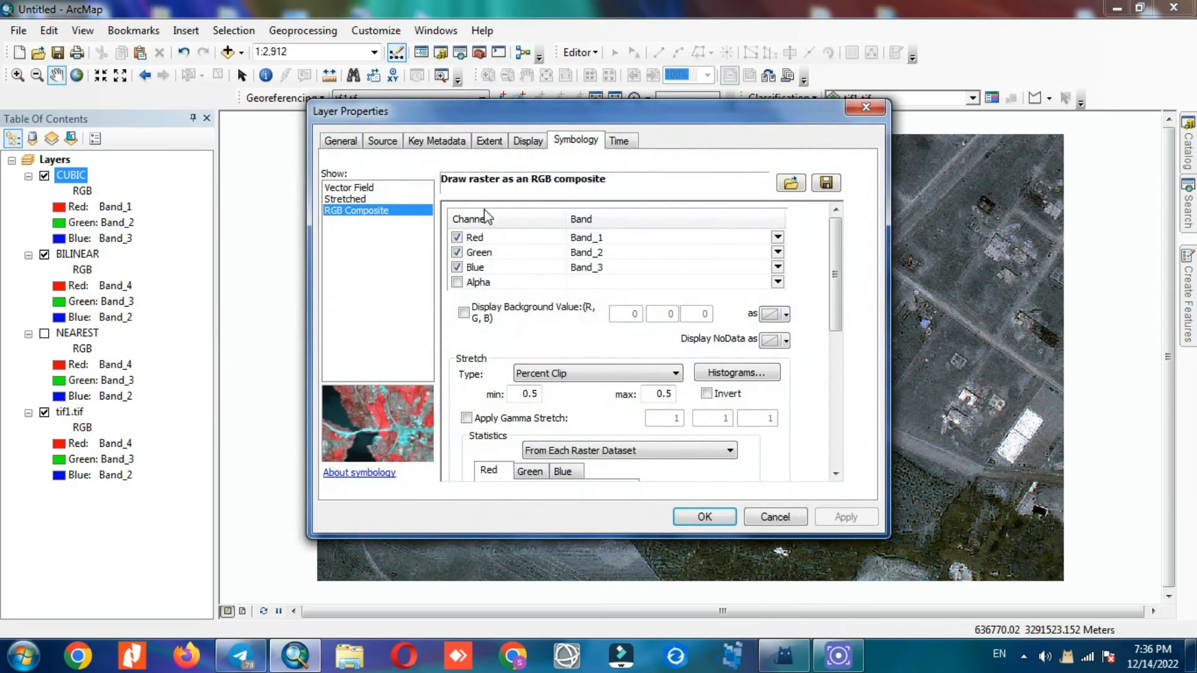
left_click(777, 237)
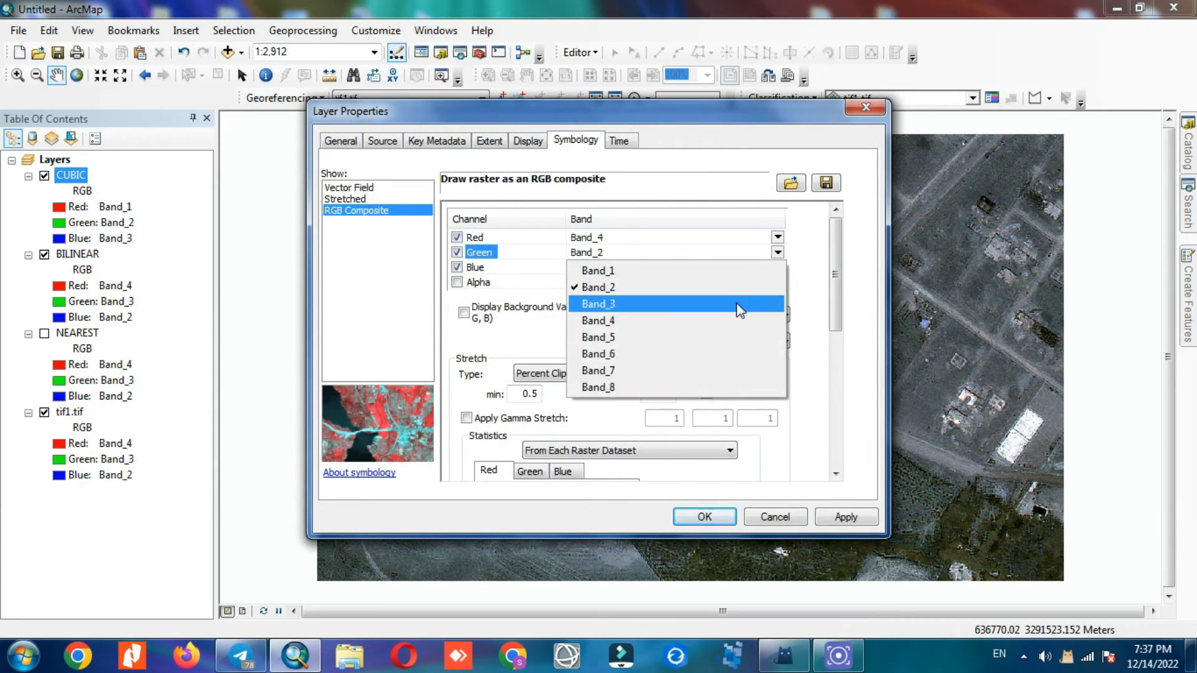
left_click(597, 304)
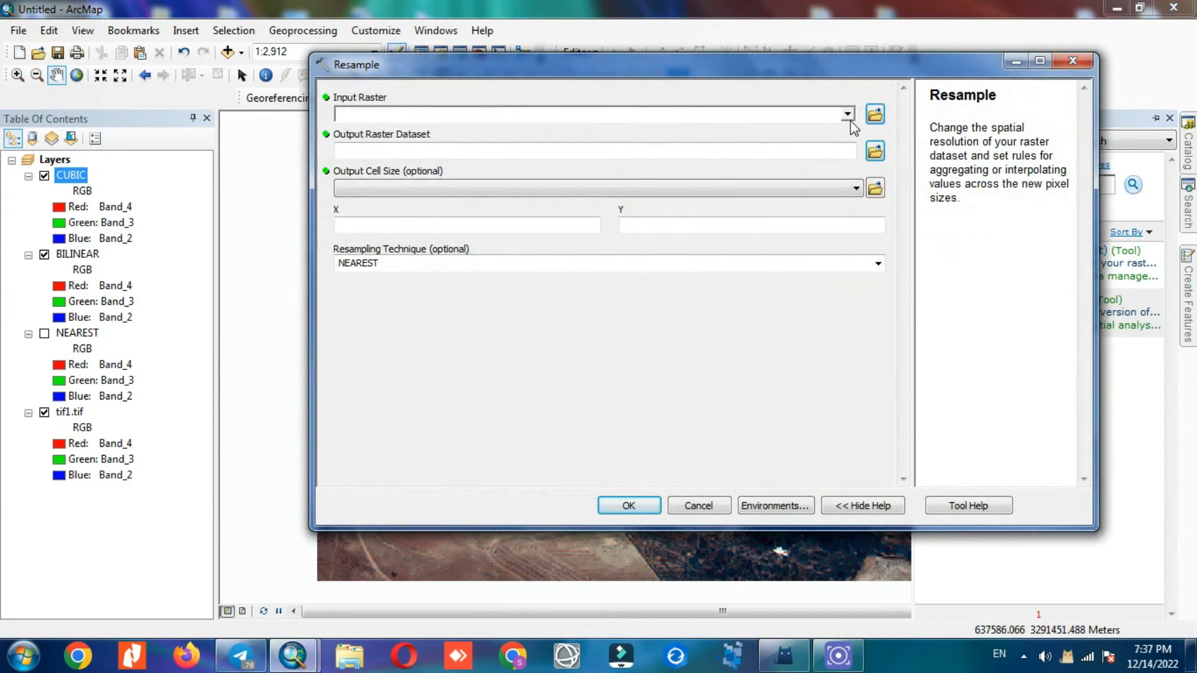
Choose tif1.tif as input and set X and Y cell size to 0.6
left_click(845, 113)
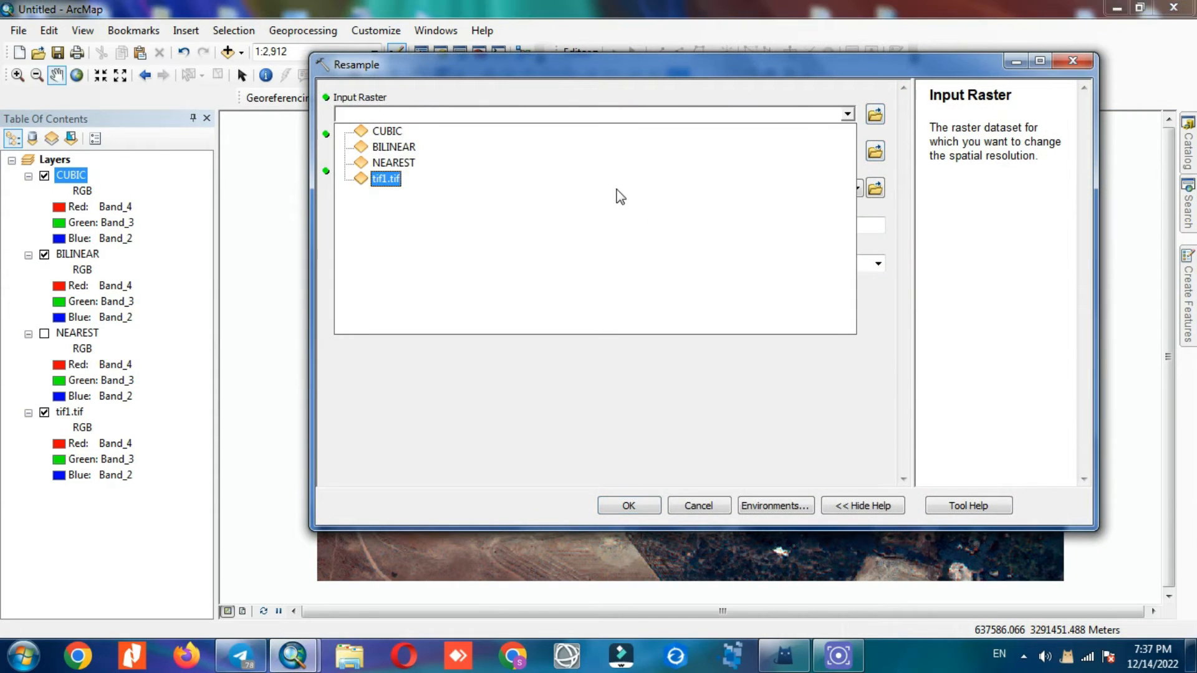
left_click(385, 178)
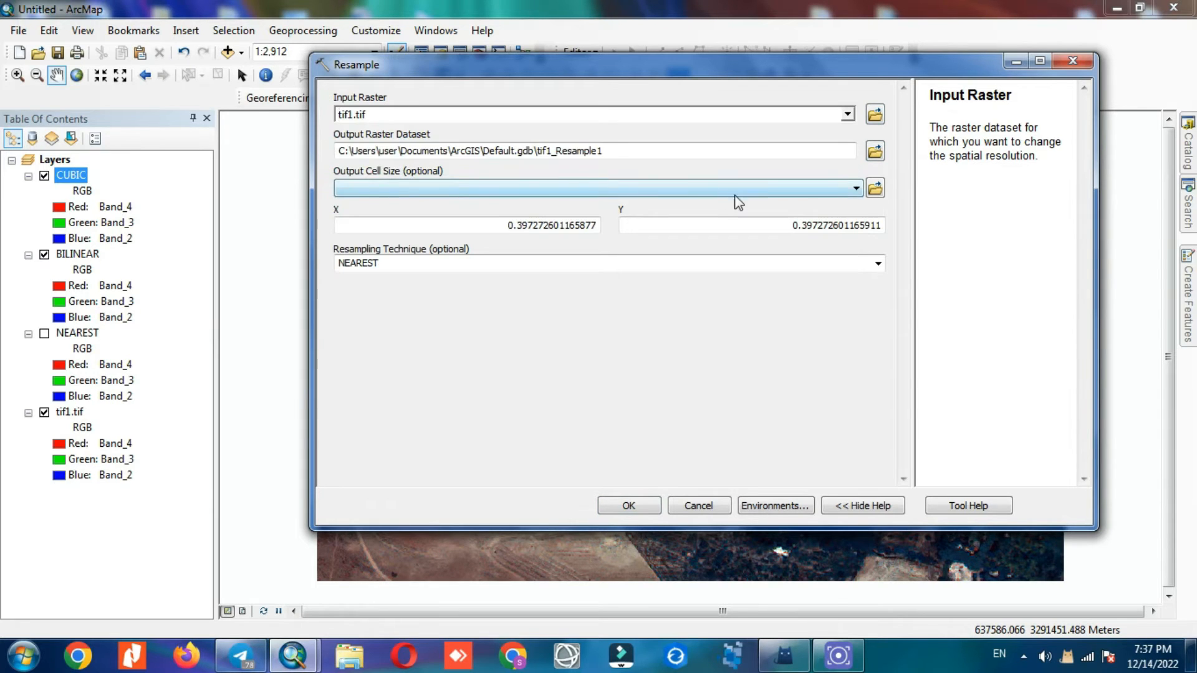
left_click(465, 225)
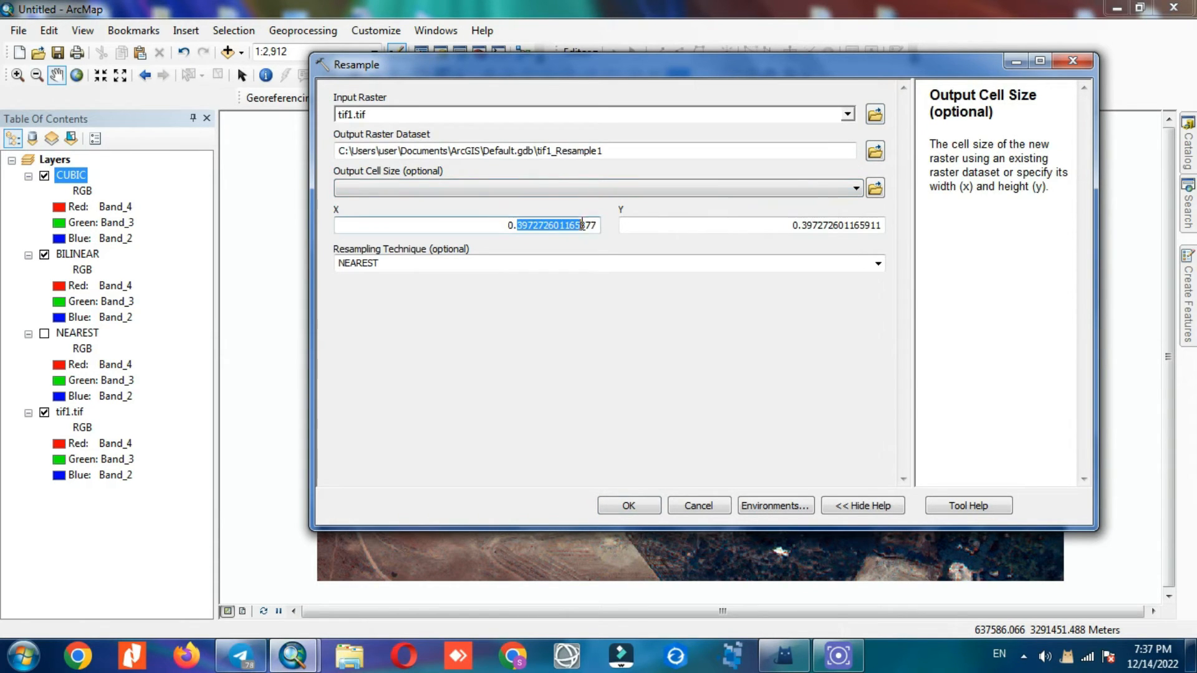
type("0.6")
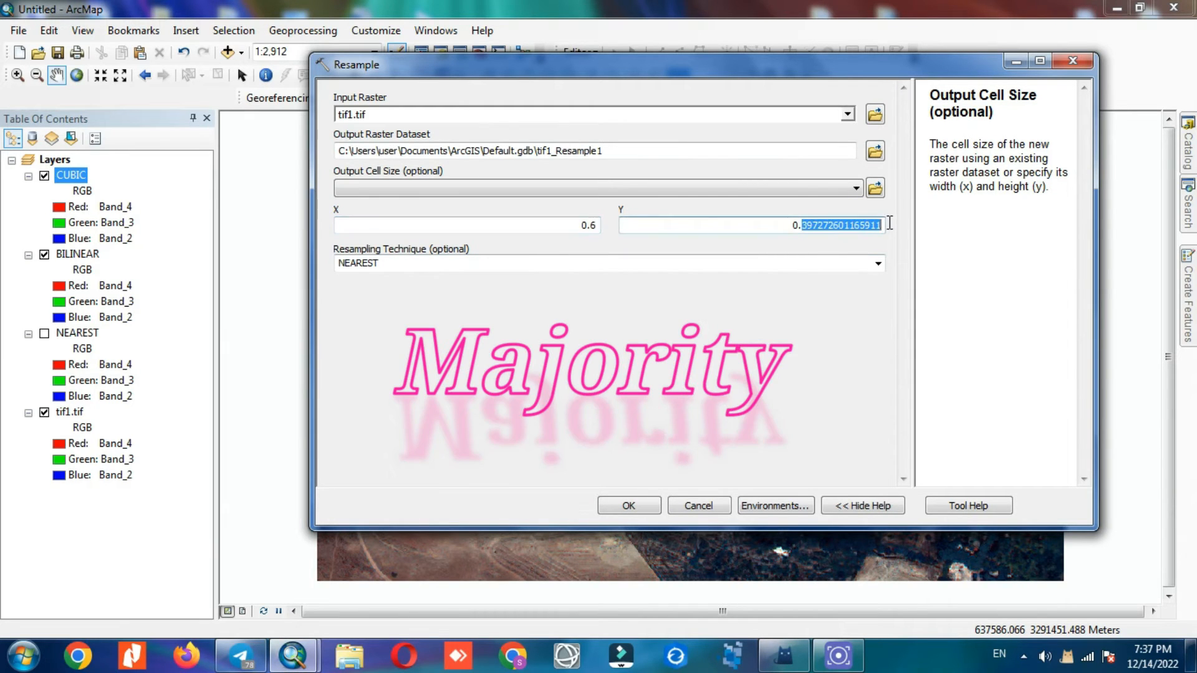
left_click(876, 263)
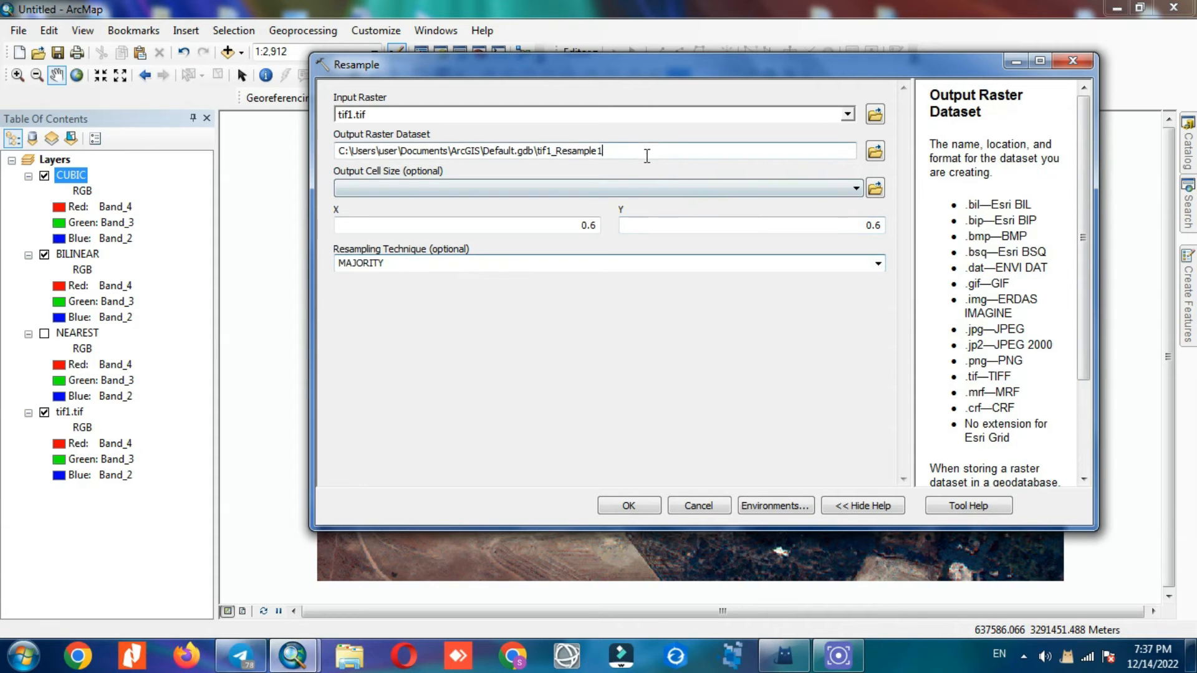
Name the output MAJORITY and run the majority resampling
double_click(571, 150)
type("M")
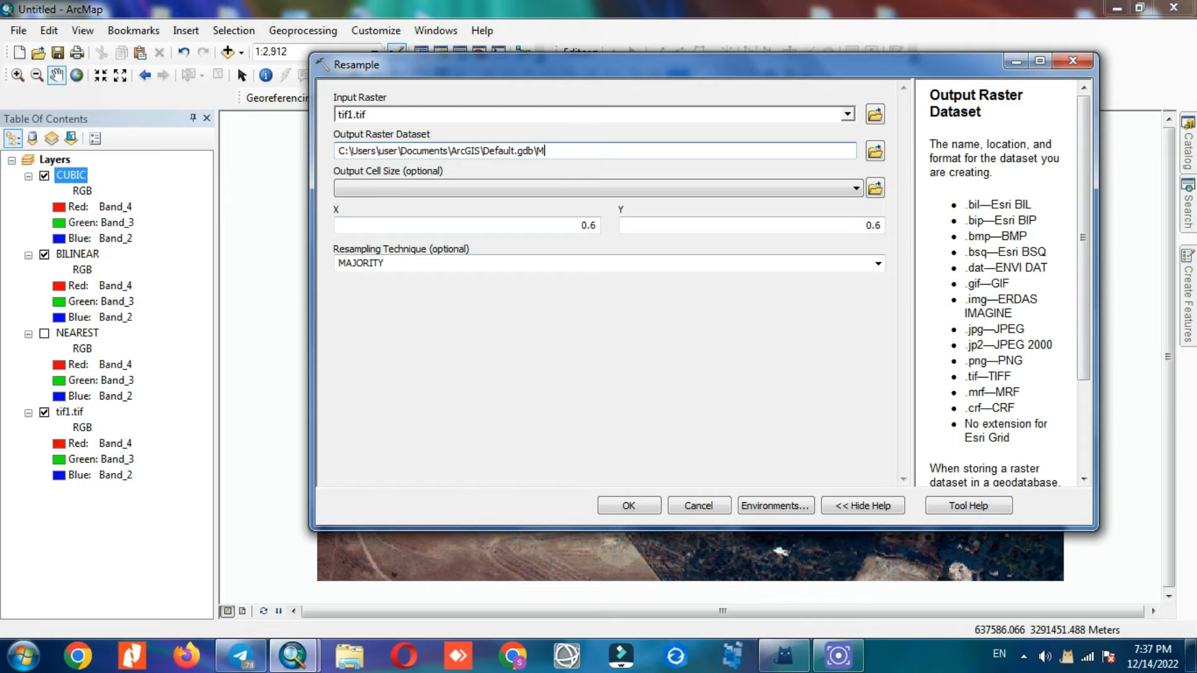
type("AJO")
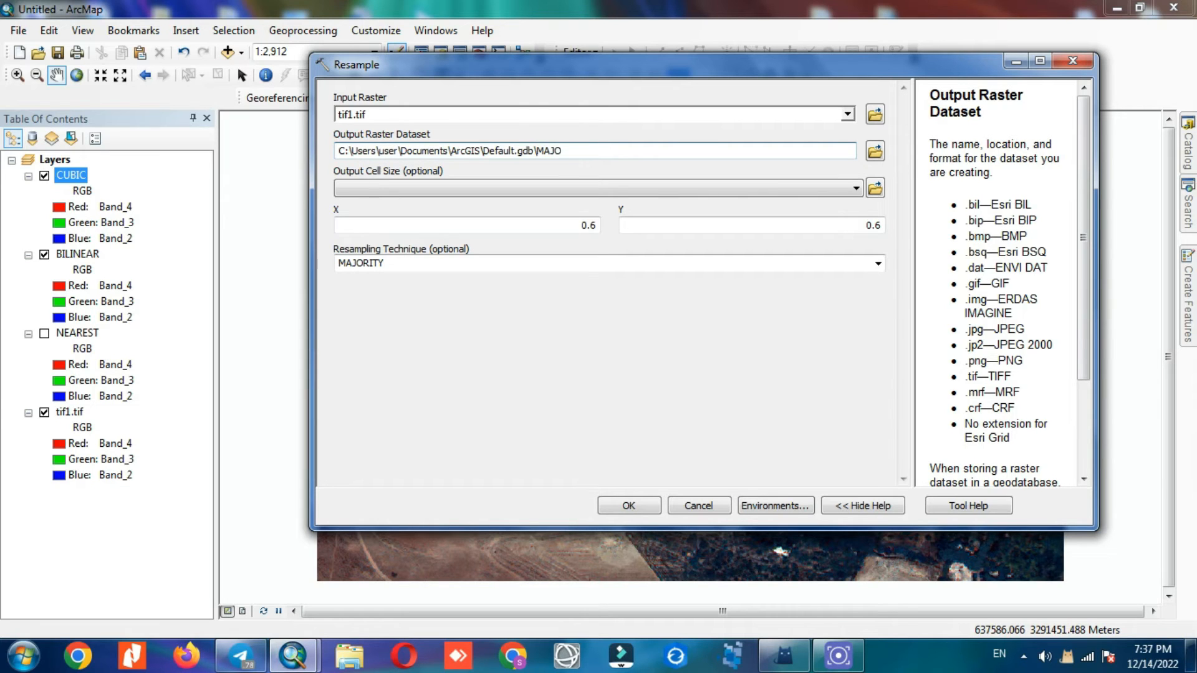
type("RITY")
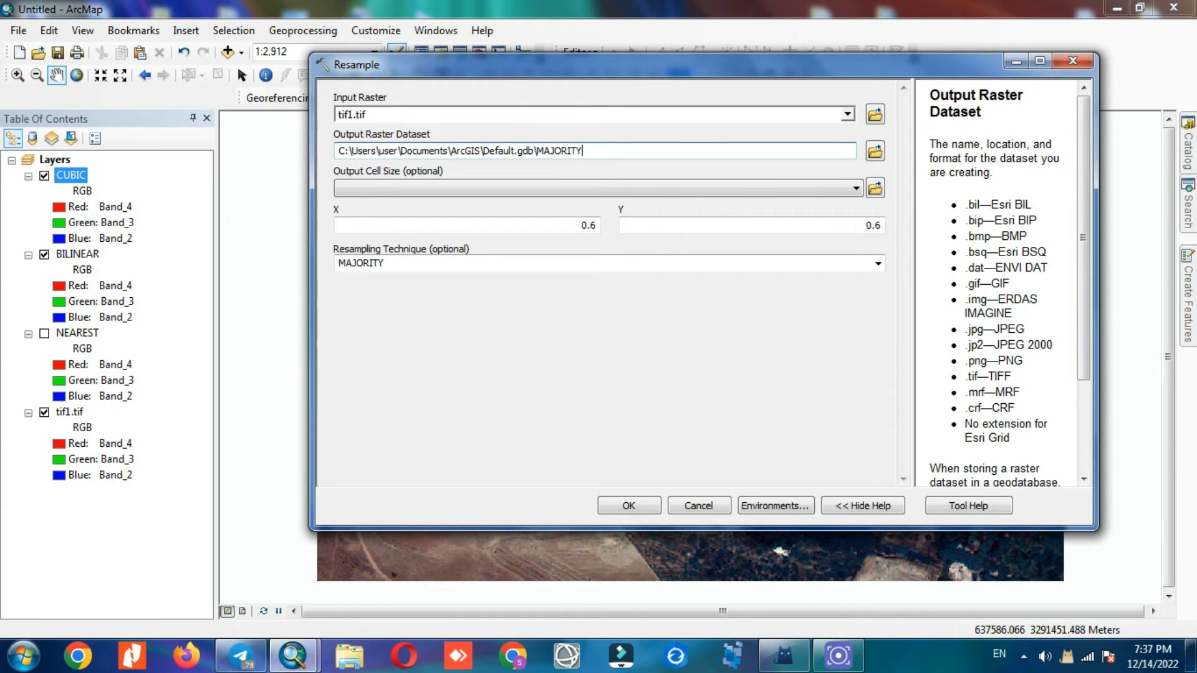
left_click(628, 505)
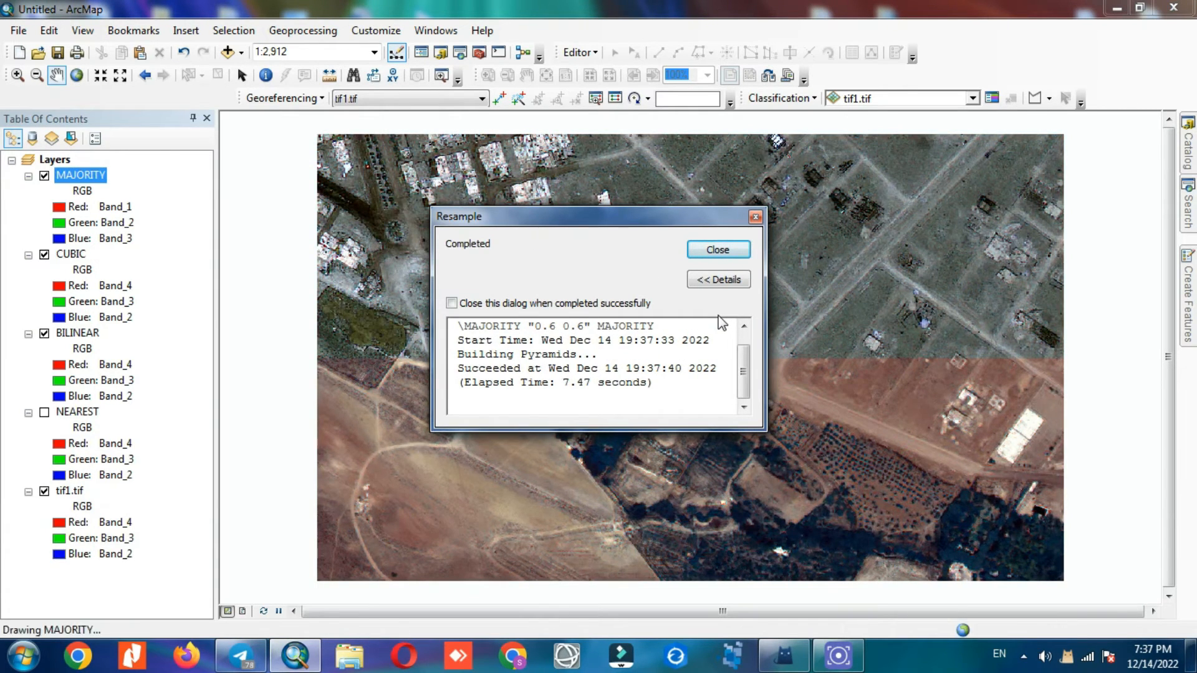
Dismiss the completion message and set MAJORITY's RGB channels to Band_4, Band_3, Band_2
left_click(716, 249)
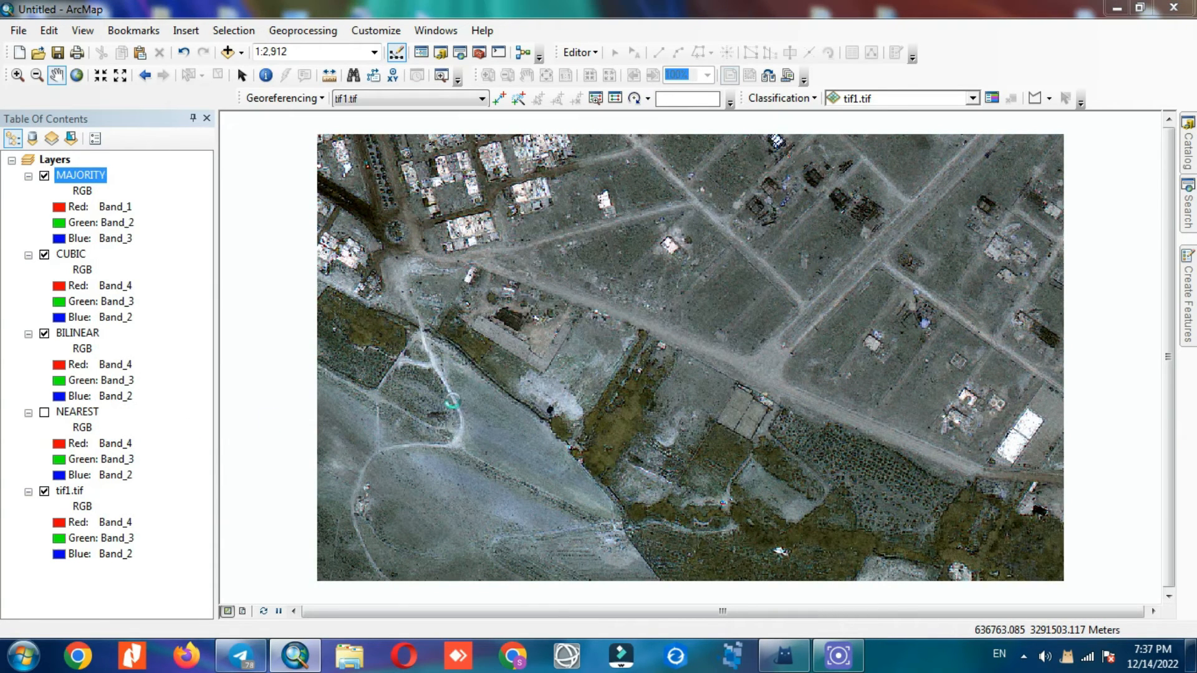
left_click(777, 237)
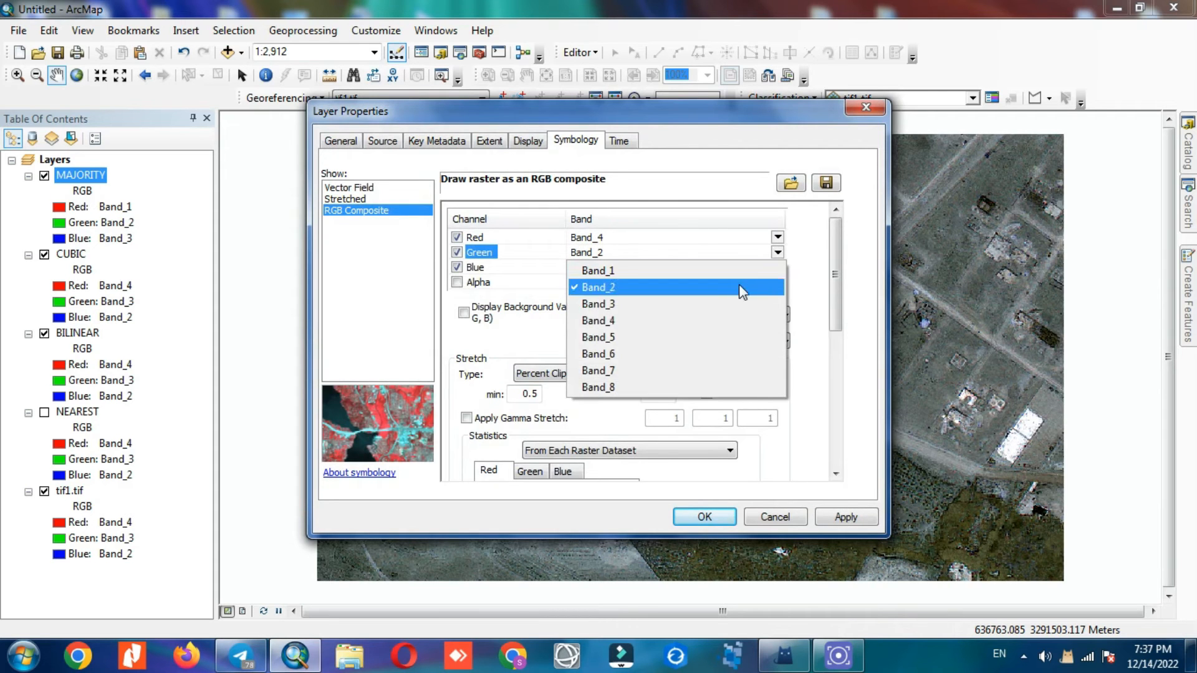
left_click(597, 304)
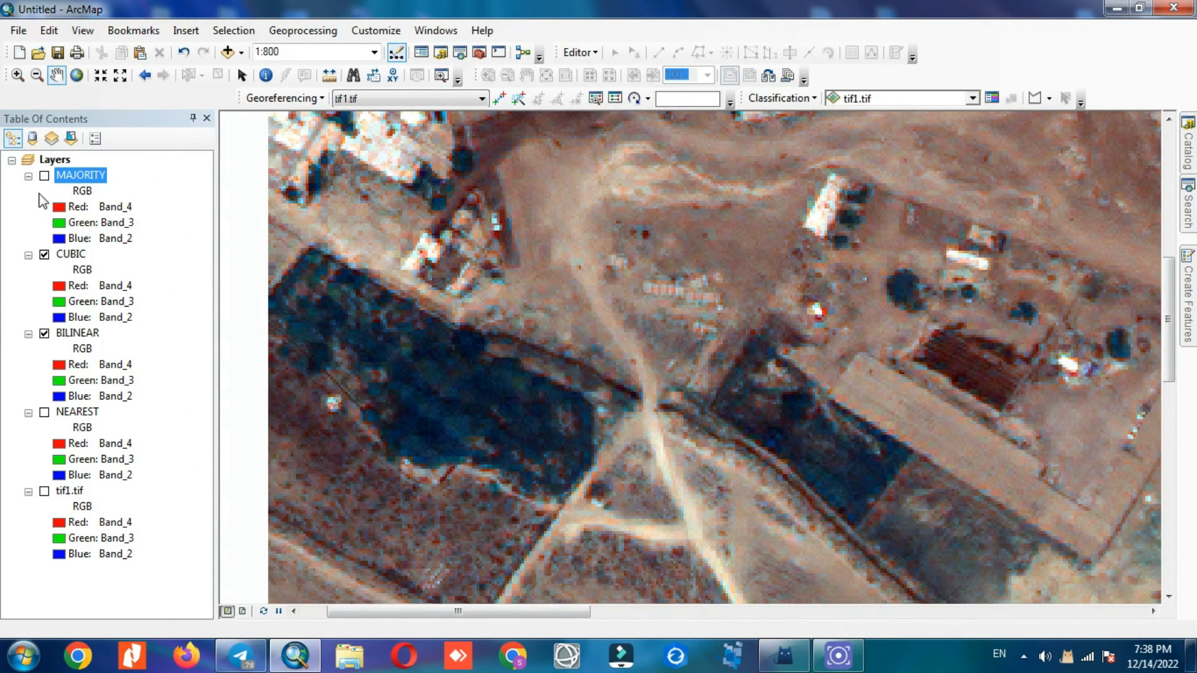
Toggle MAJORITY on and off for comparison and check its layer properties
left_click(44, 174)
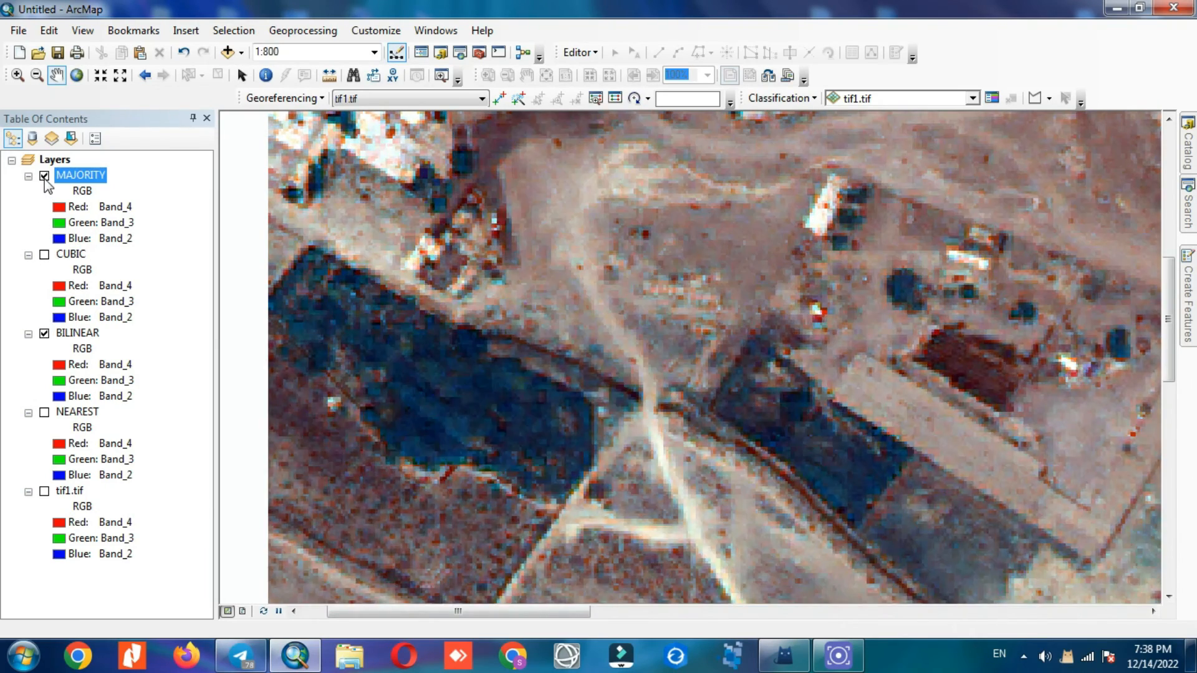
left_click(44, 174)
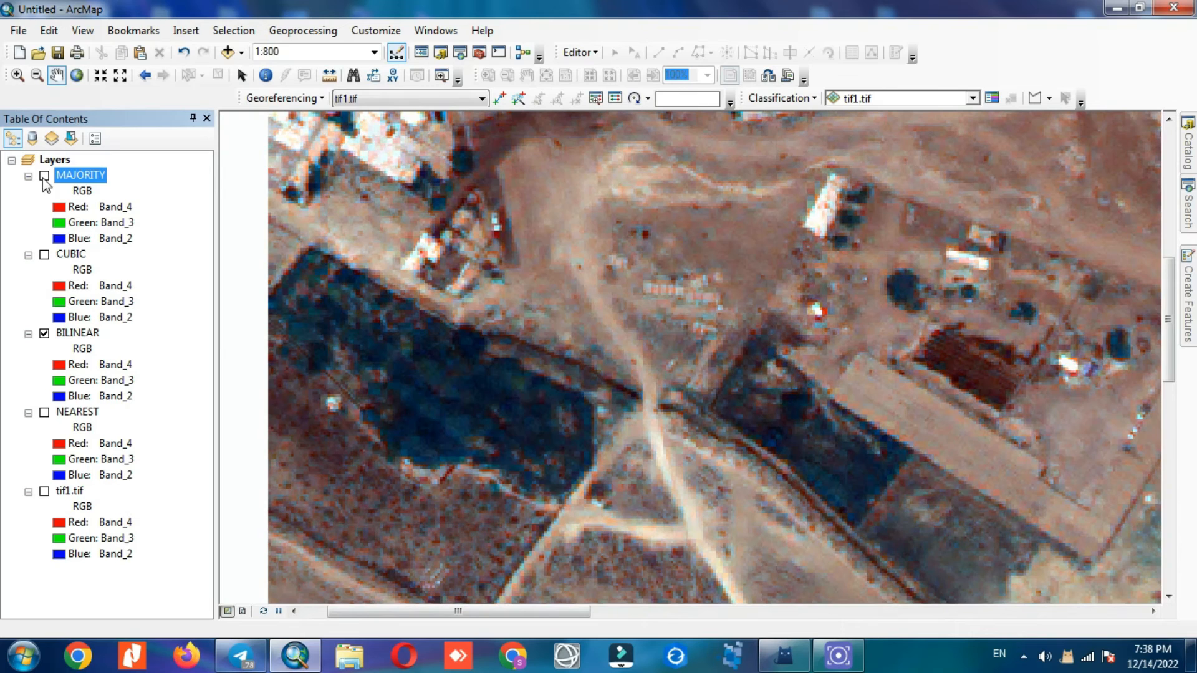
right_click(80, 175)
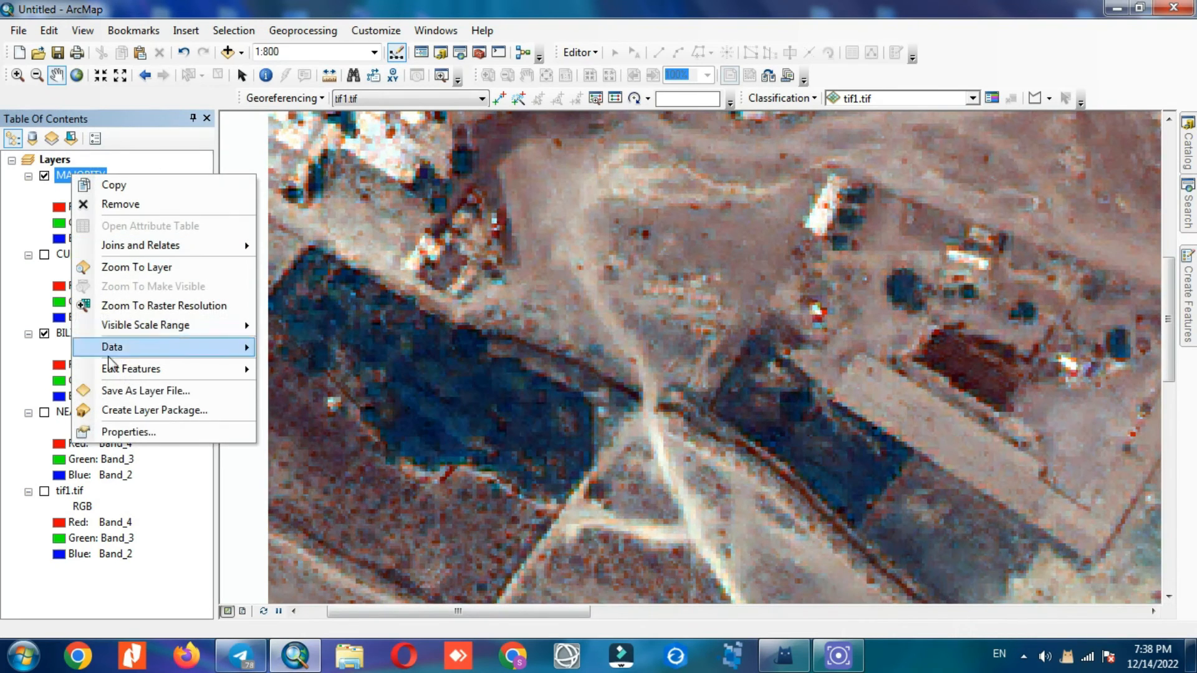
left_click(129, 431)
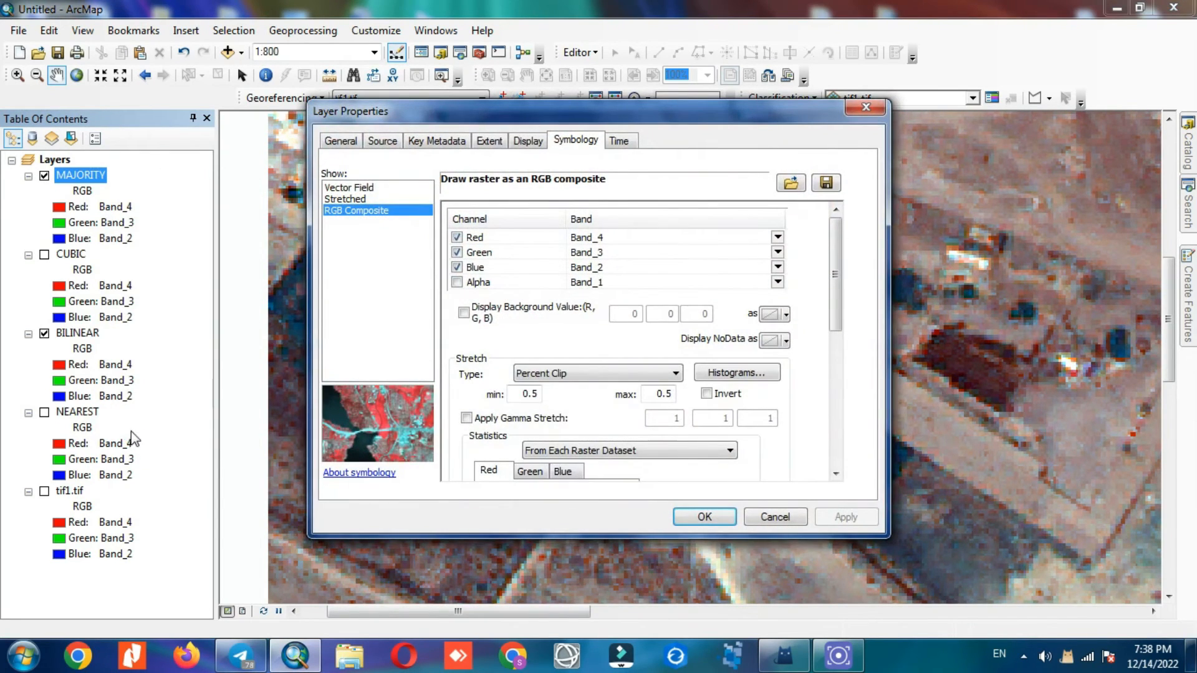
left_click(381, 141)
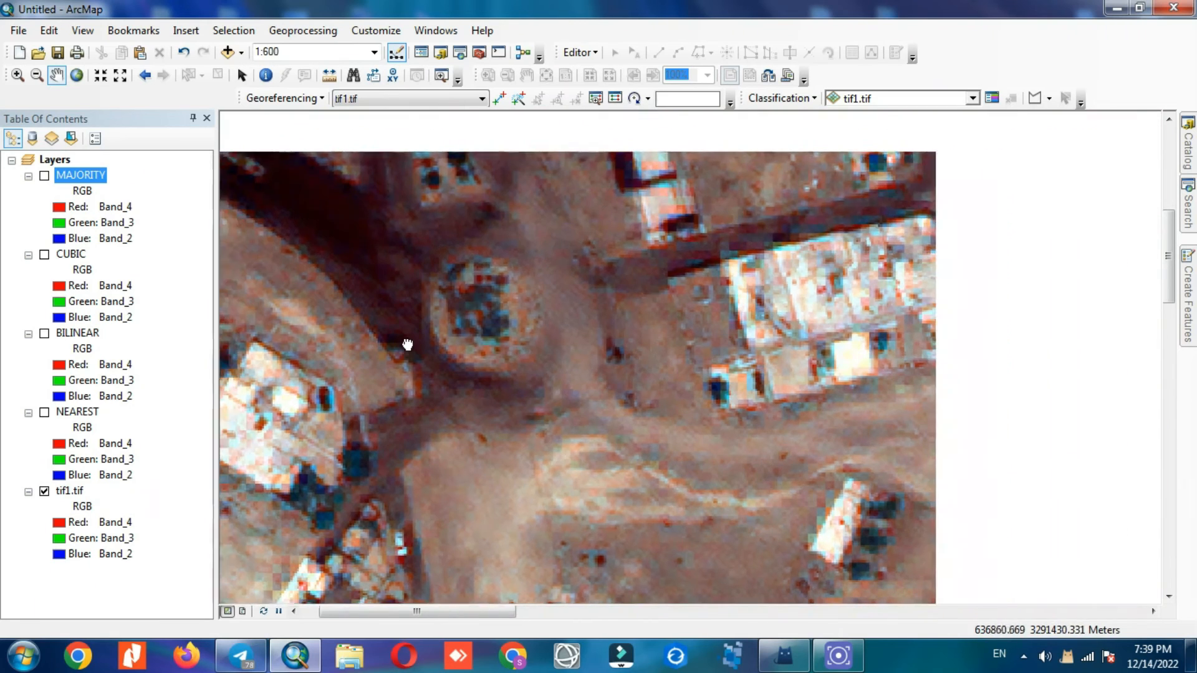
Use the CUBIC layer's context menu and select BILINEAR, leaving only tif1.tif displayed
right_click(70, 253)
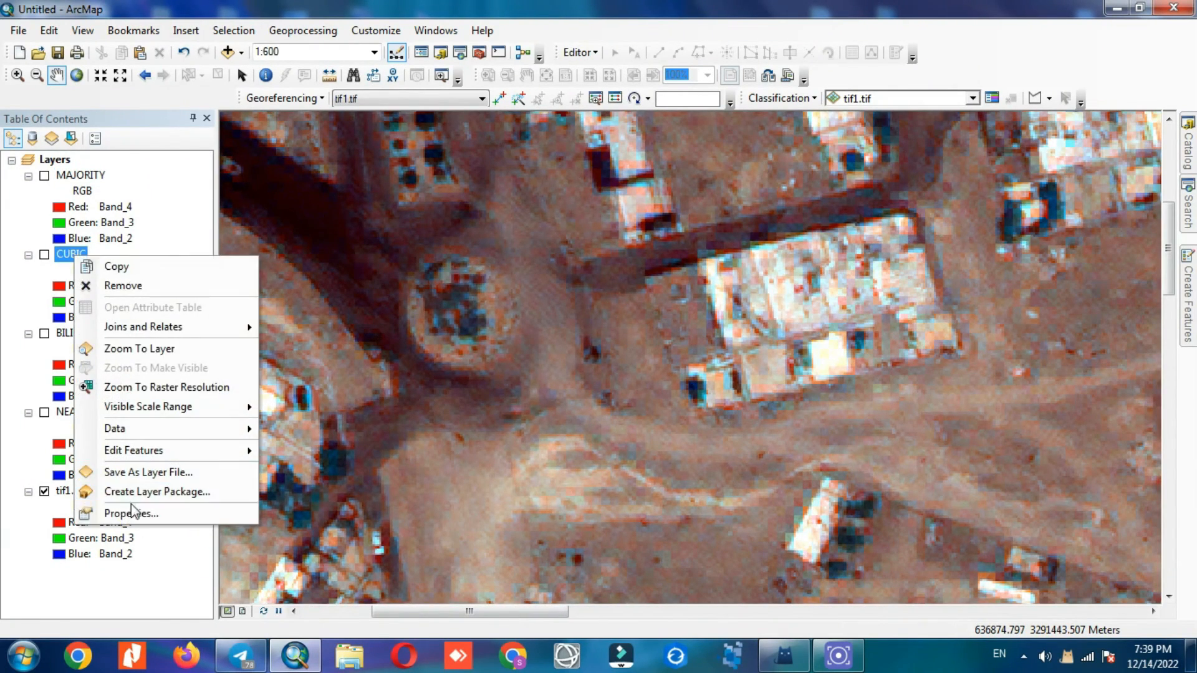
left_click(130, 512)
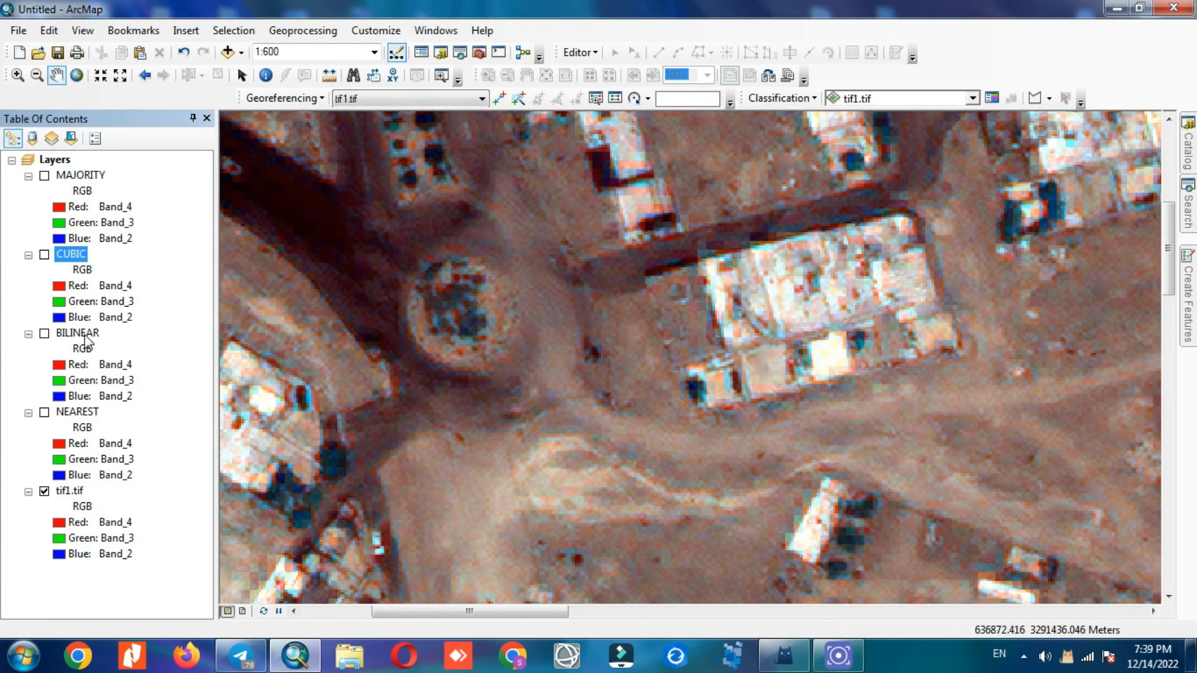
left_click(76, 332)
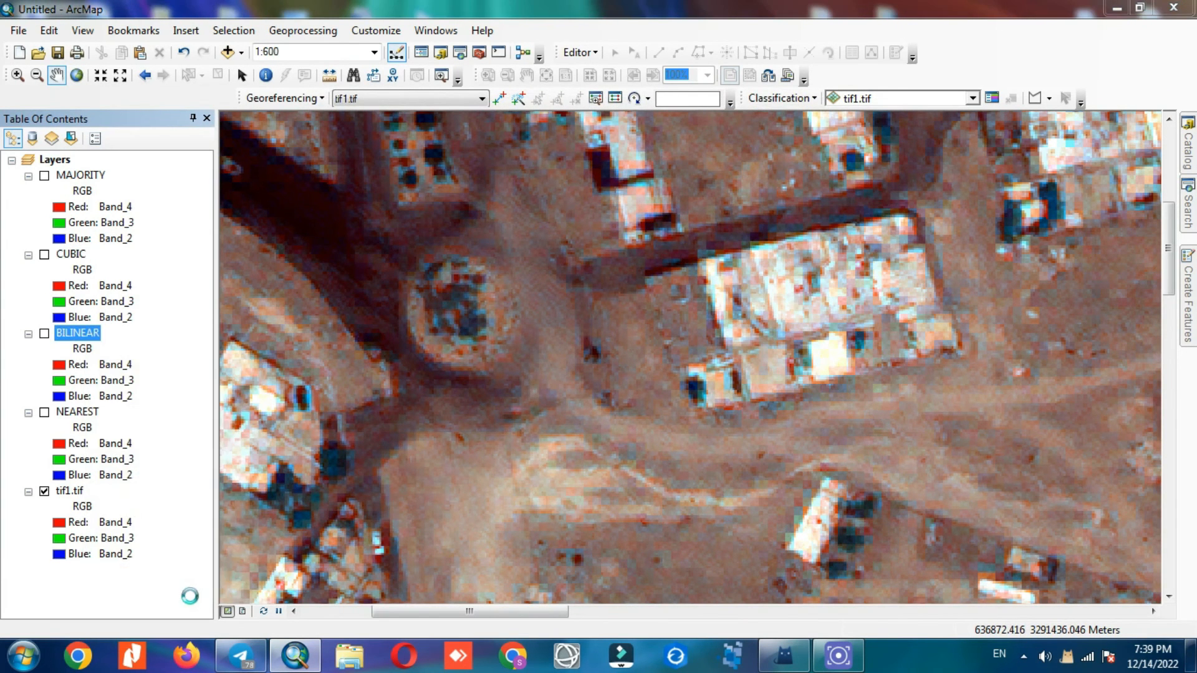